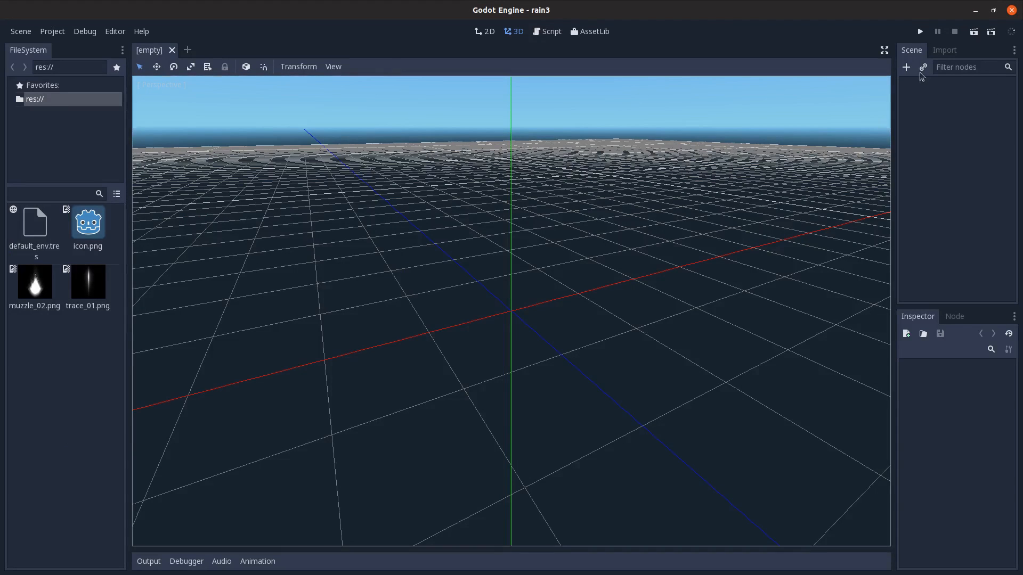
# Step: Add Sprite3D and AnimationPlayer children, then rename the root node to RainSplash
pyautogui.click(906, 67)
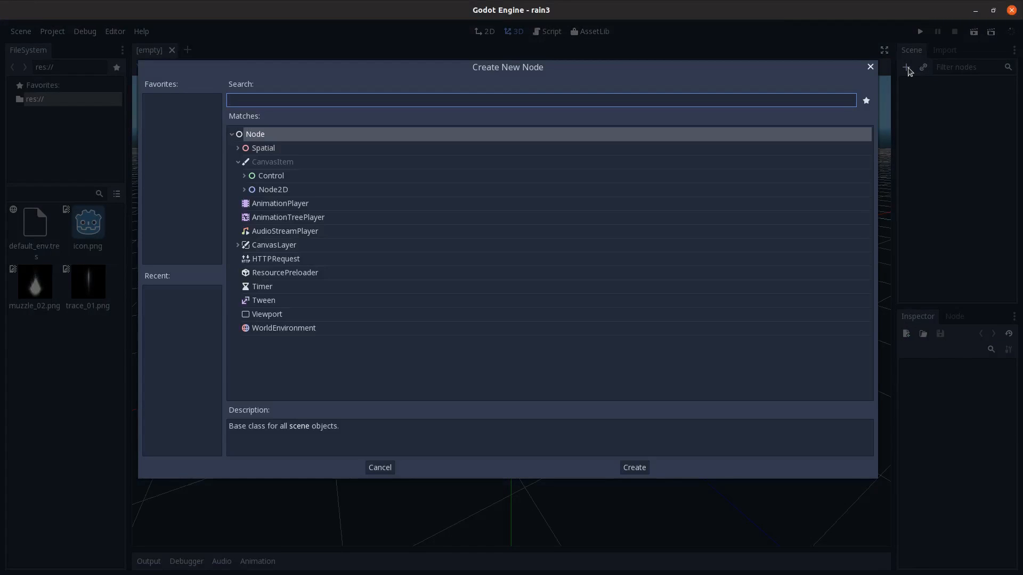
pyautogui.click(634, 467)
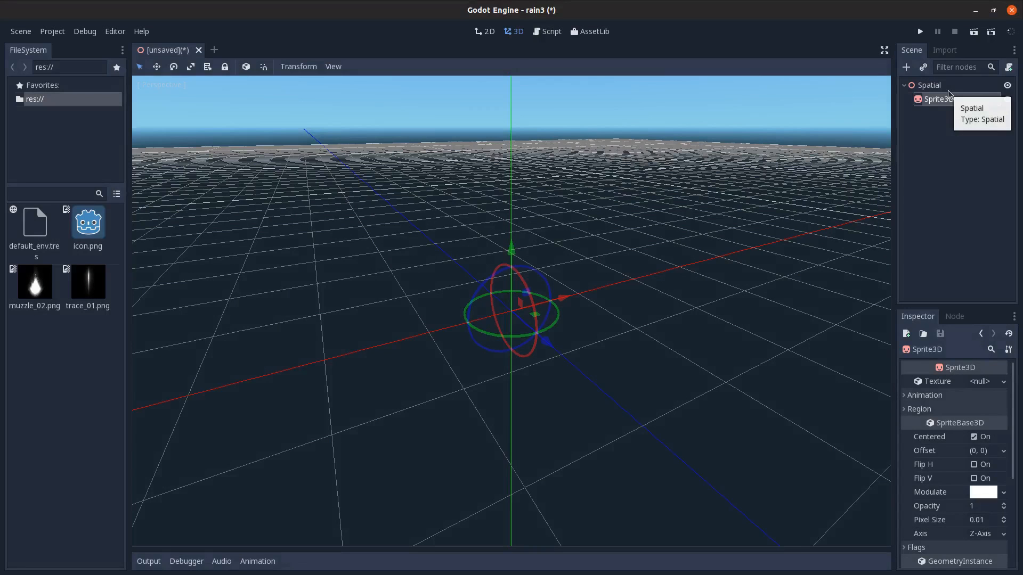
pyautogui.click(906, 67)
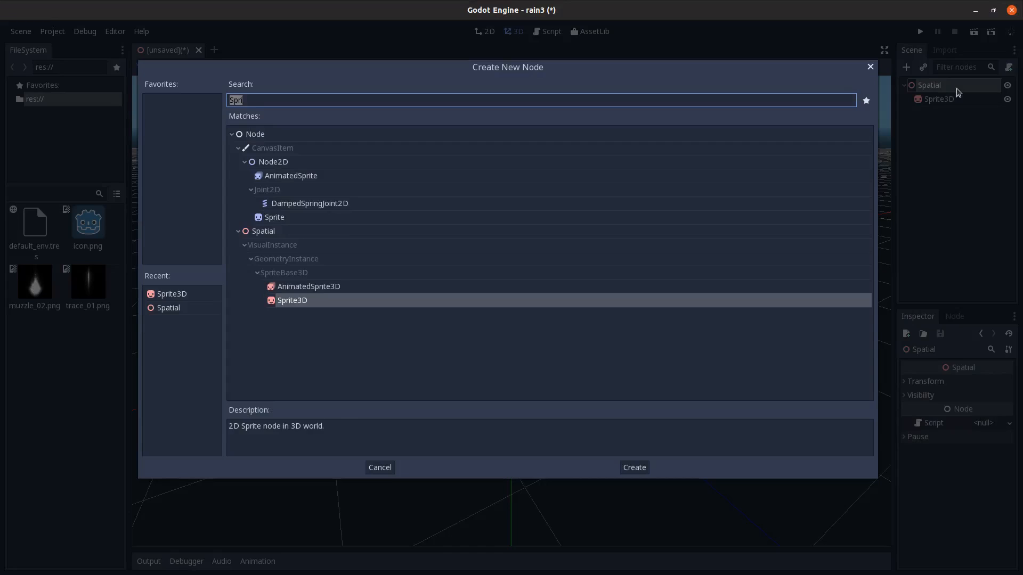
pyautogui.click(634, 467)
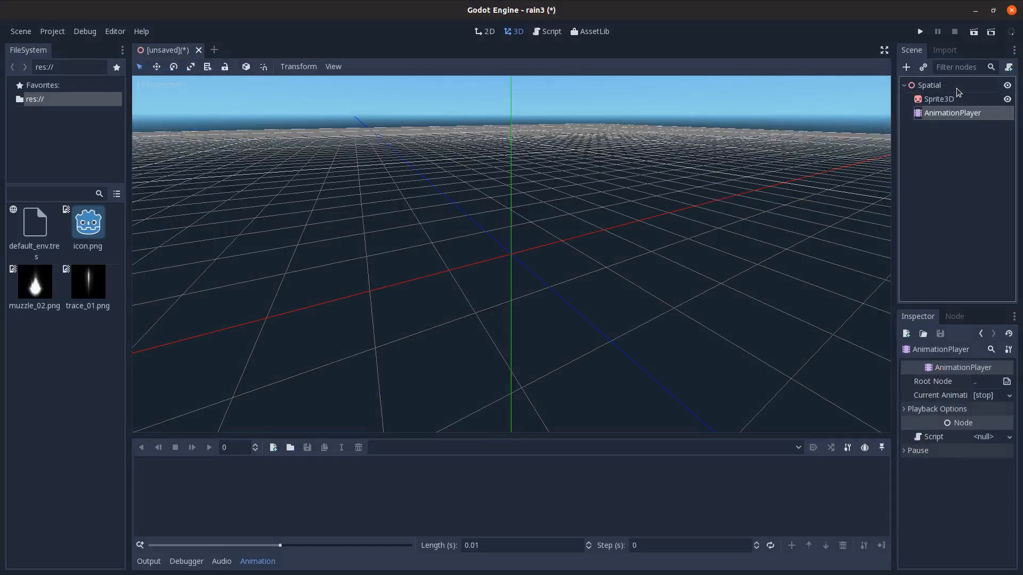
pyautogui.click(928, 85)
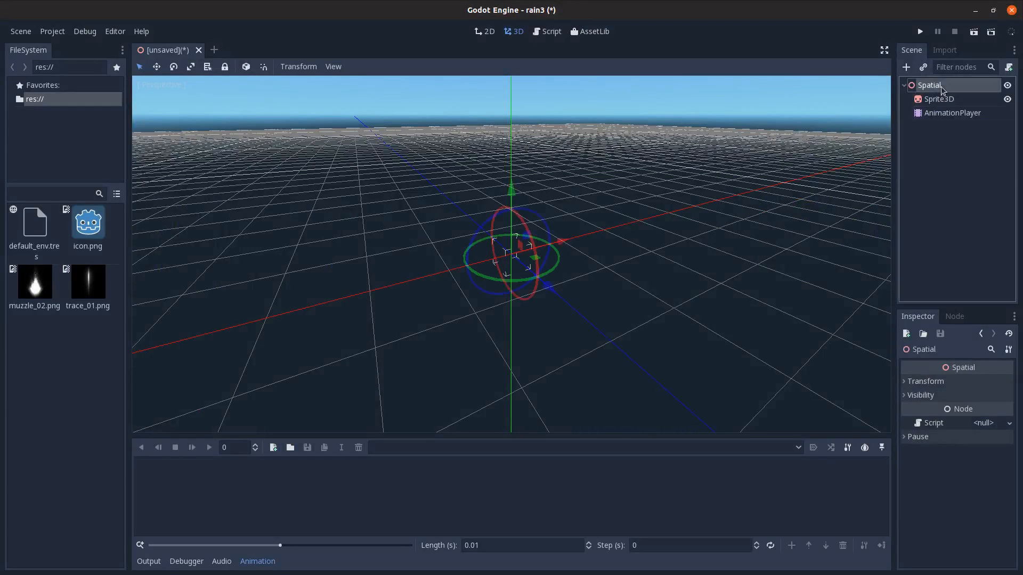
pyautogui.write('RainSplash')
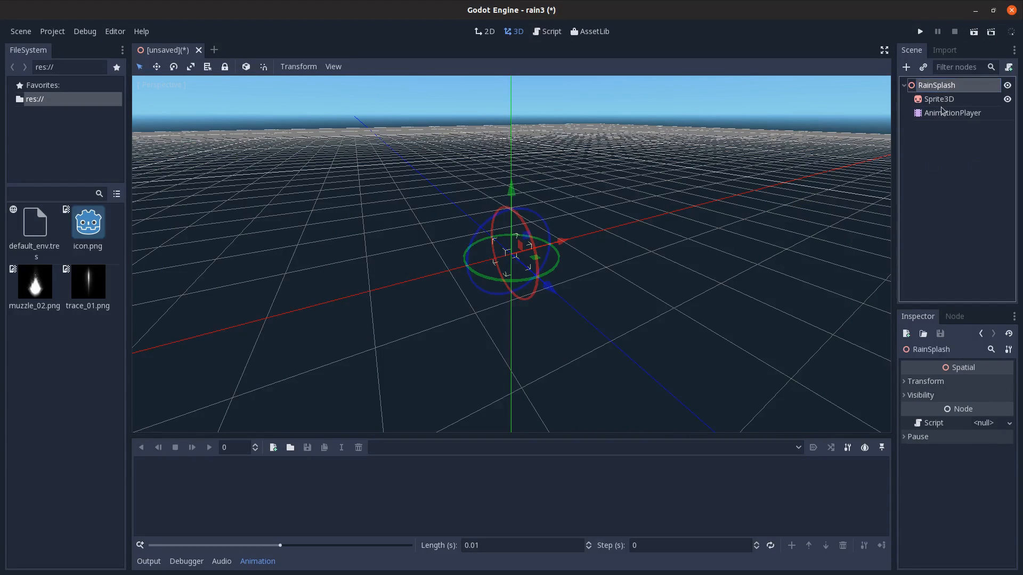
# Step: Give Sprite3D a new SpatialMaterial: unshaded, Particle Billboard, additive blend, with albedo adjusted
pyautogui.click(939, 99)
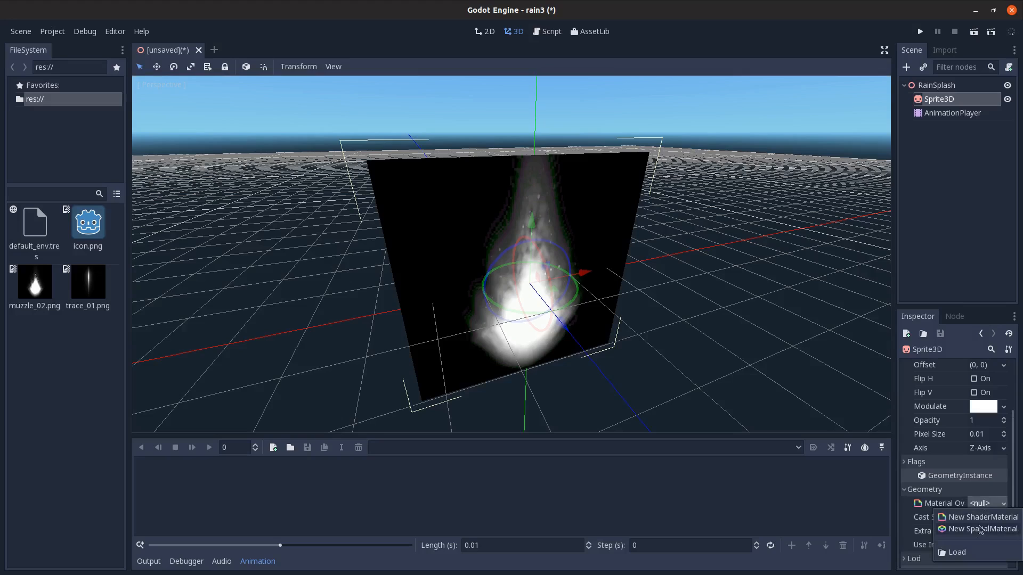
pyautogui.click(969, 528)
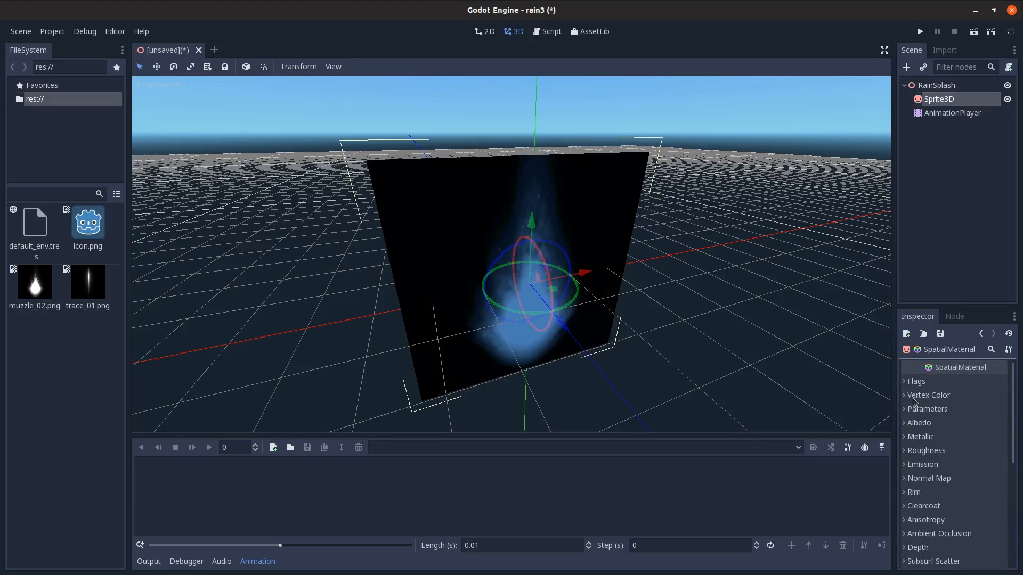
pyautogui.click(975, 409)
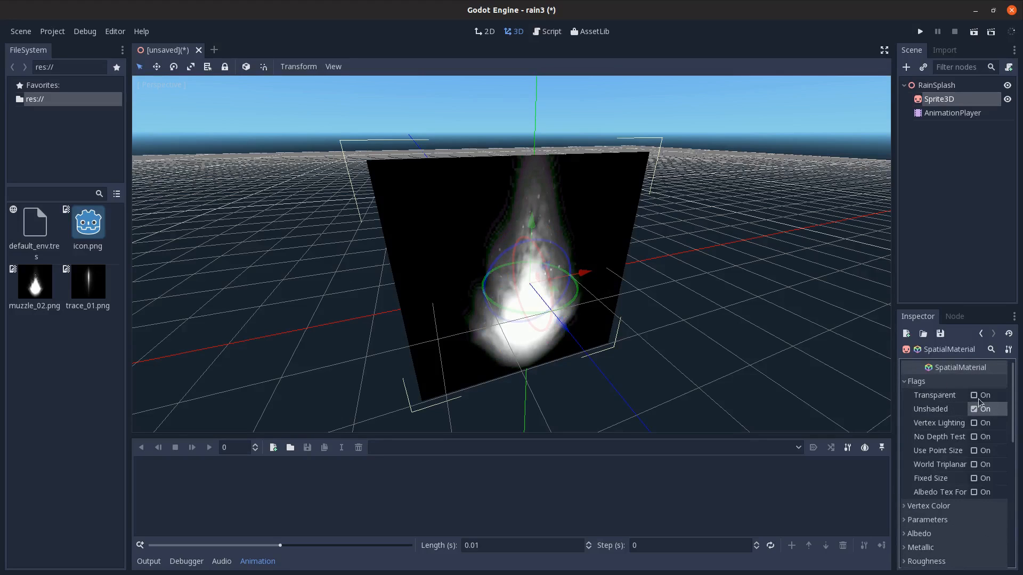
pyautogui.click(916, 381)
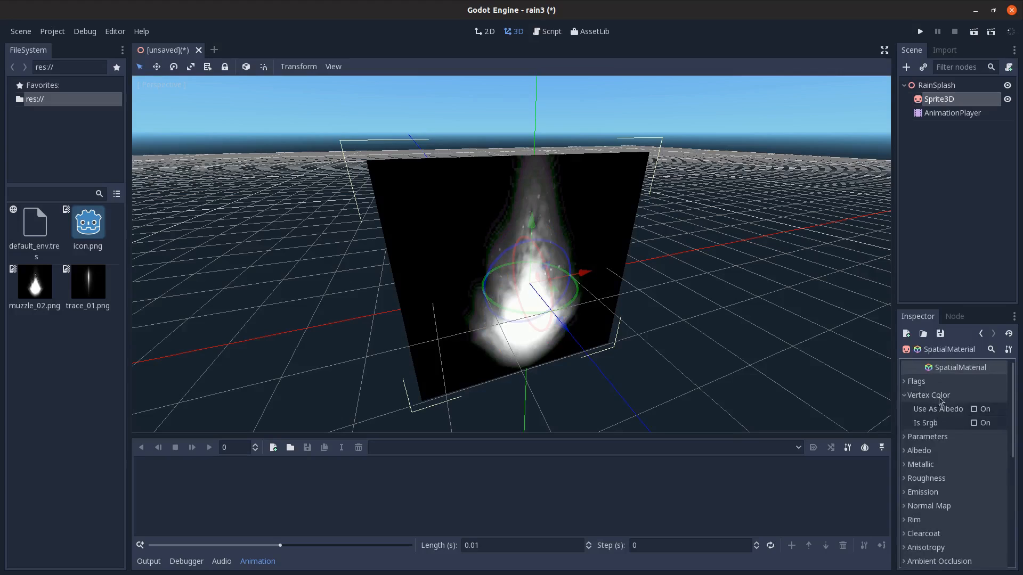
pyautogui.click(987, 519)
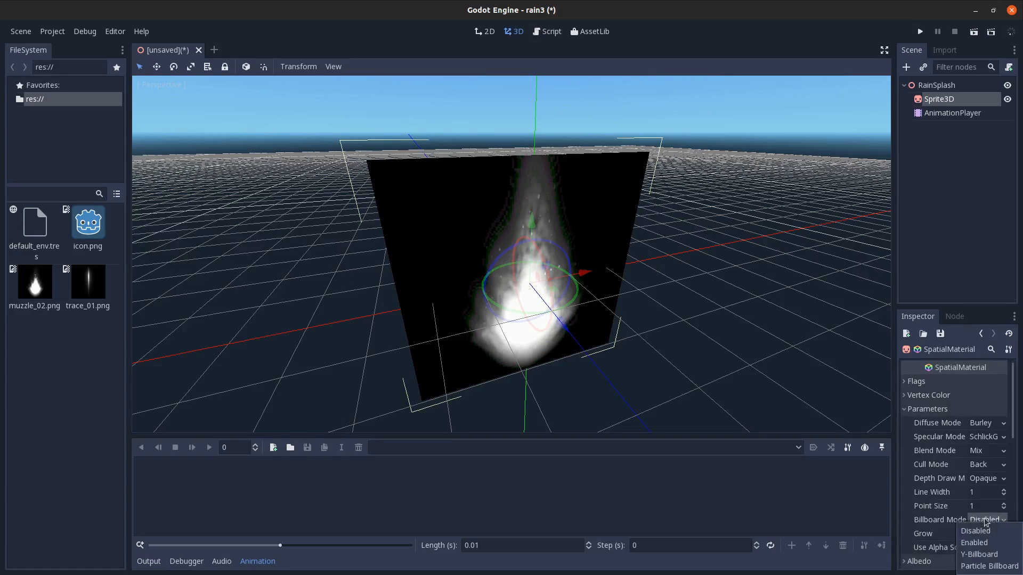
pyautogui.click(985, 566)
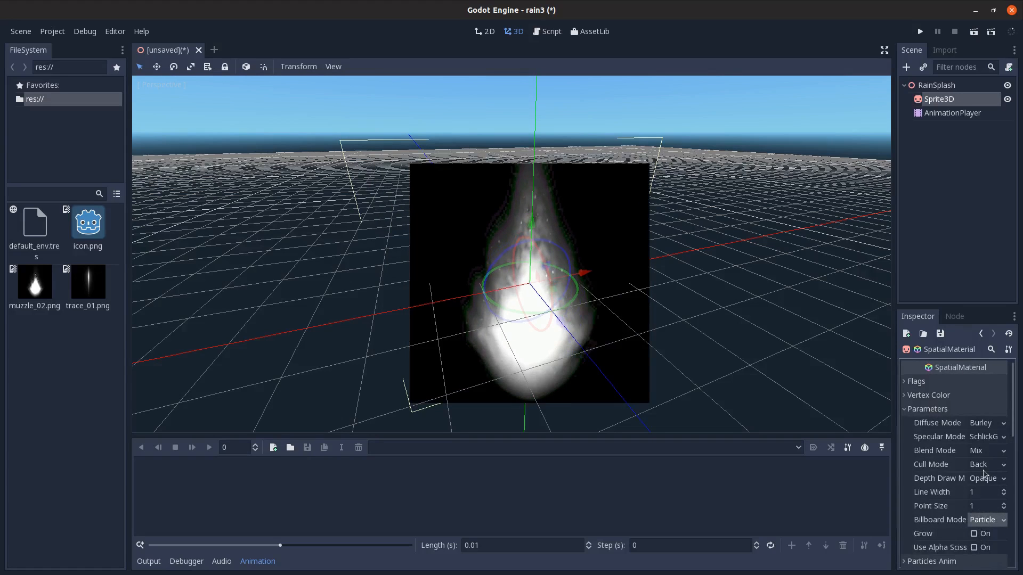
pyautogui.moveTo(527, 357)
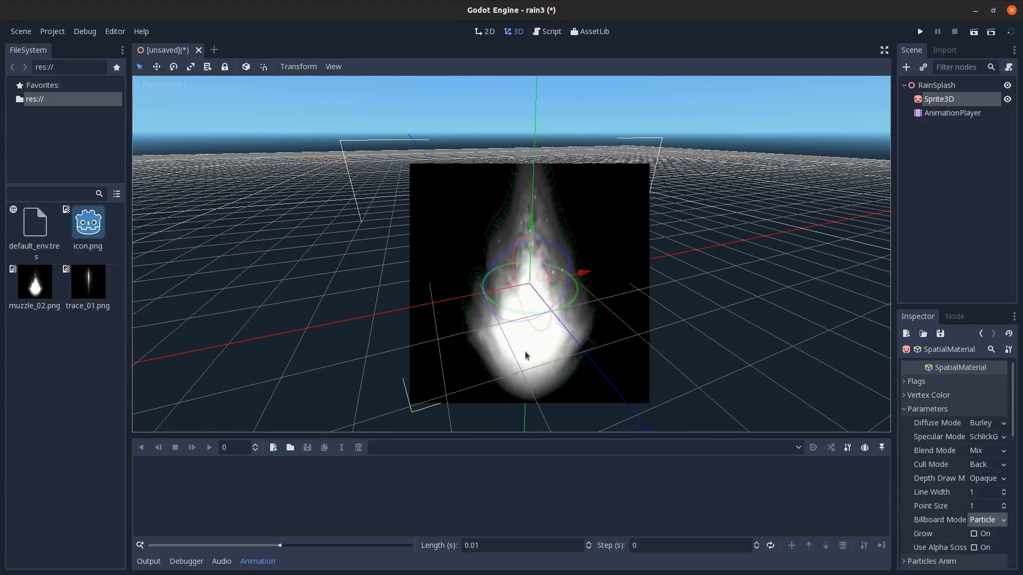
pyautogui.click(987, 450)
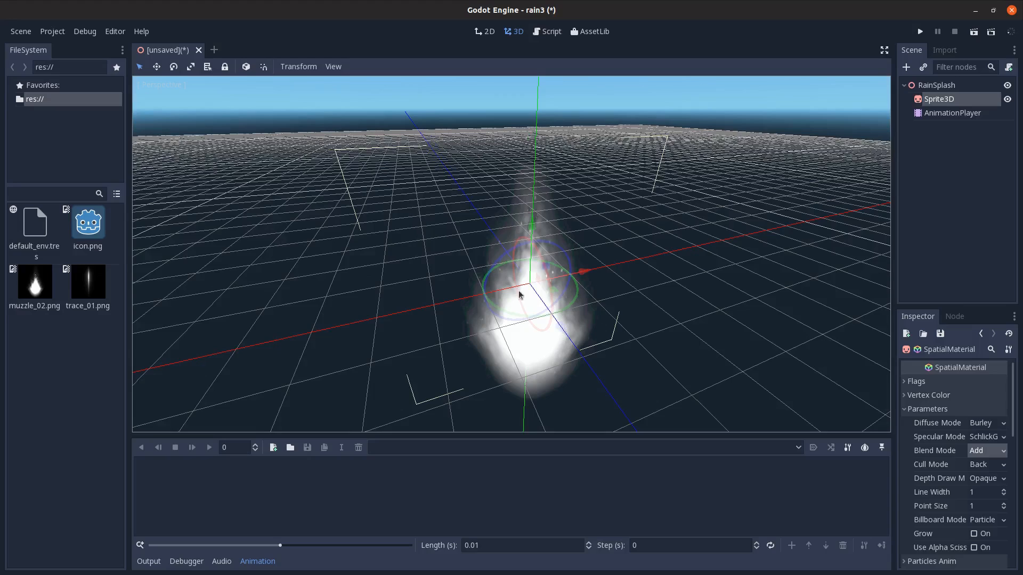
pyautogui.click(928, 409)
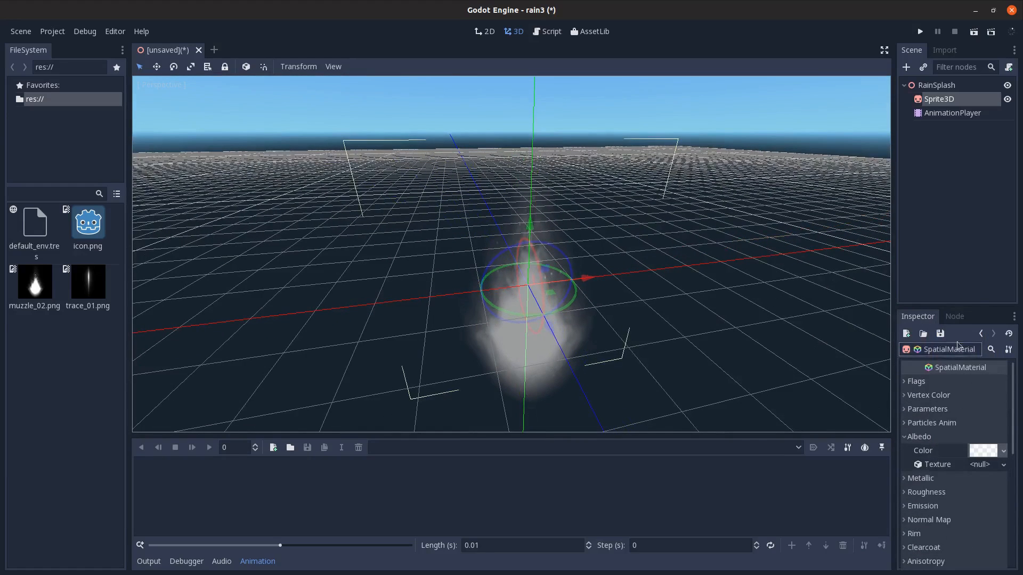
pyautogui.click(952, 113)
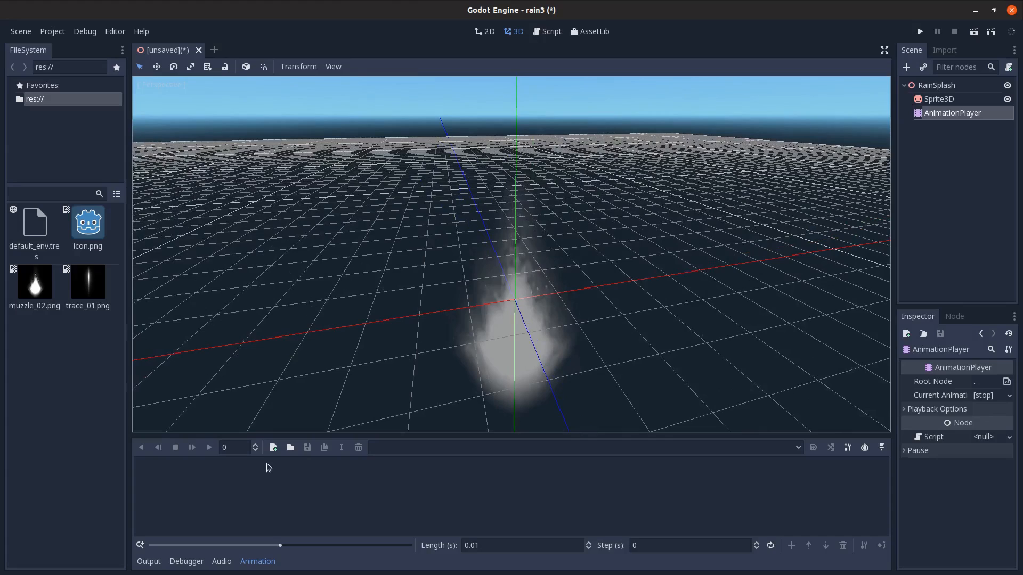
# Step: Create the 'splash' animation and key the RainSplash Visible track
pyautogui.write('splas')
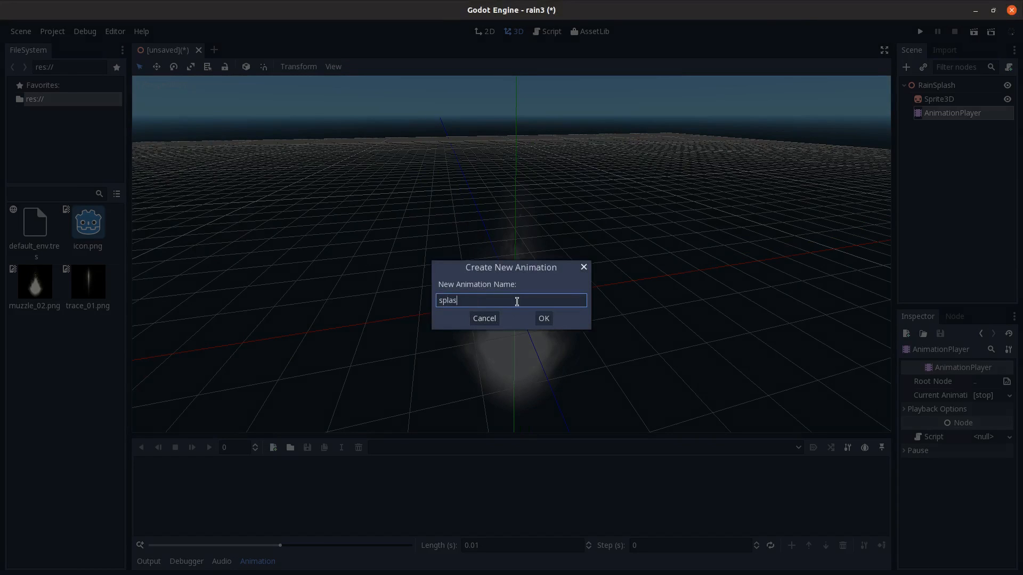
pyautogui.click(544, 319)
pyautogui.write('0.2')
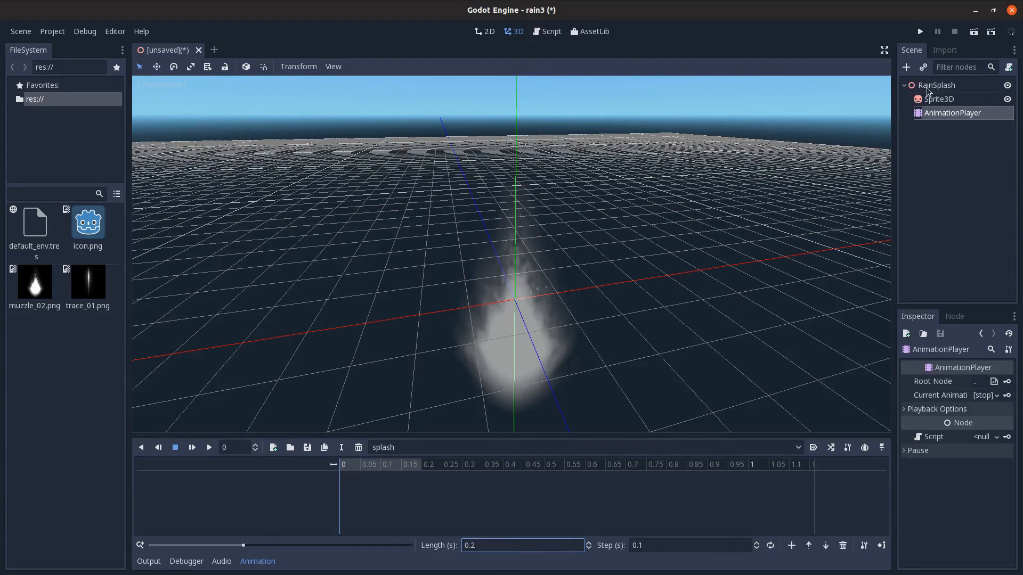
pyautogui.click(936, 85)
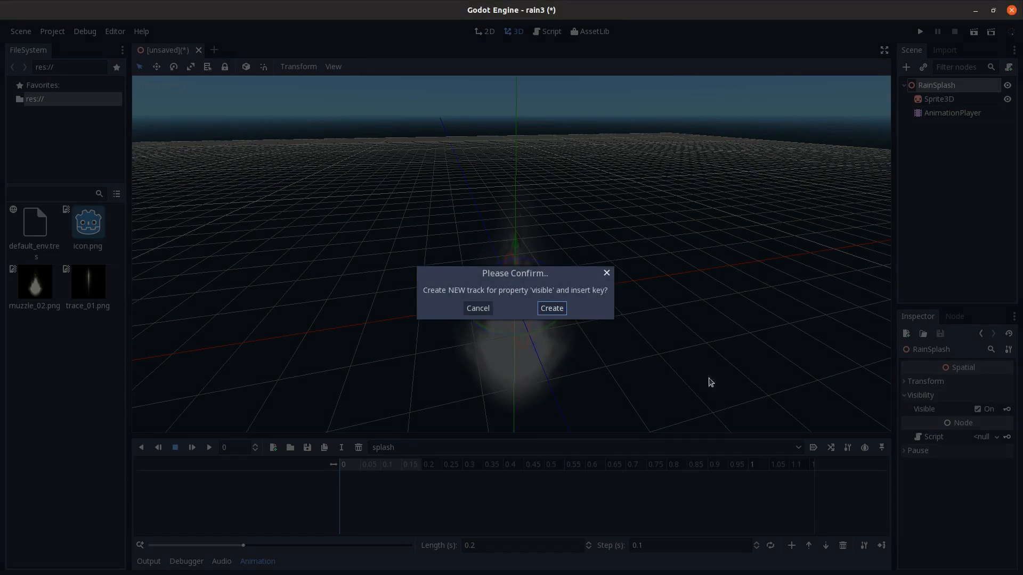
pyautogui.click(551, 308)
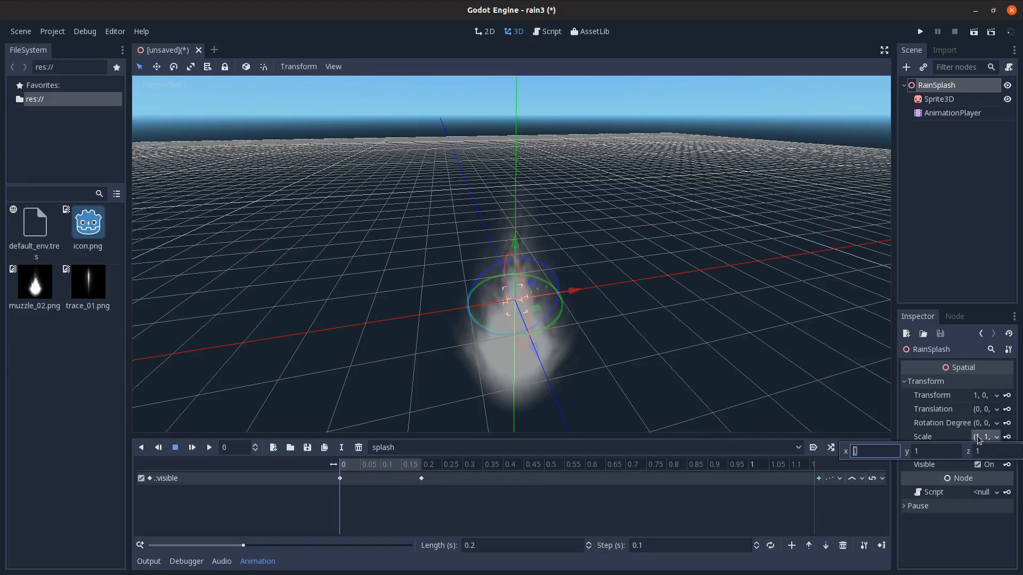
# Step: Key the scale track from 0.01 up to .4 and save the splash scene
pyautogui.write('0.01')
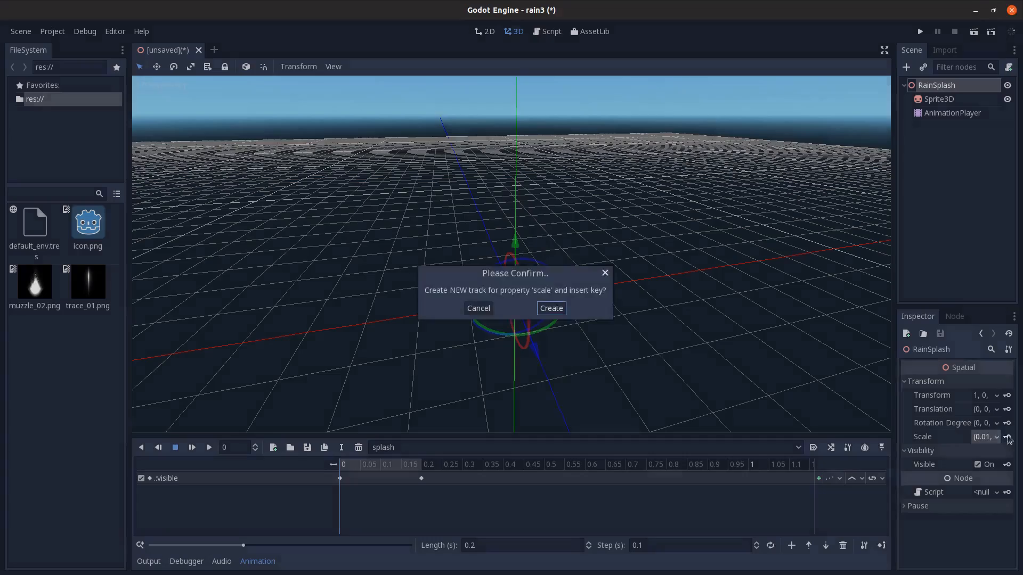
pyautogui.click(551, 308)
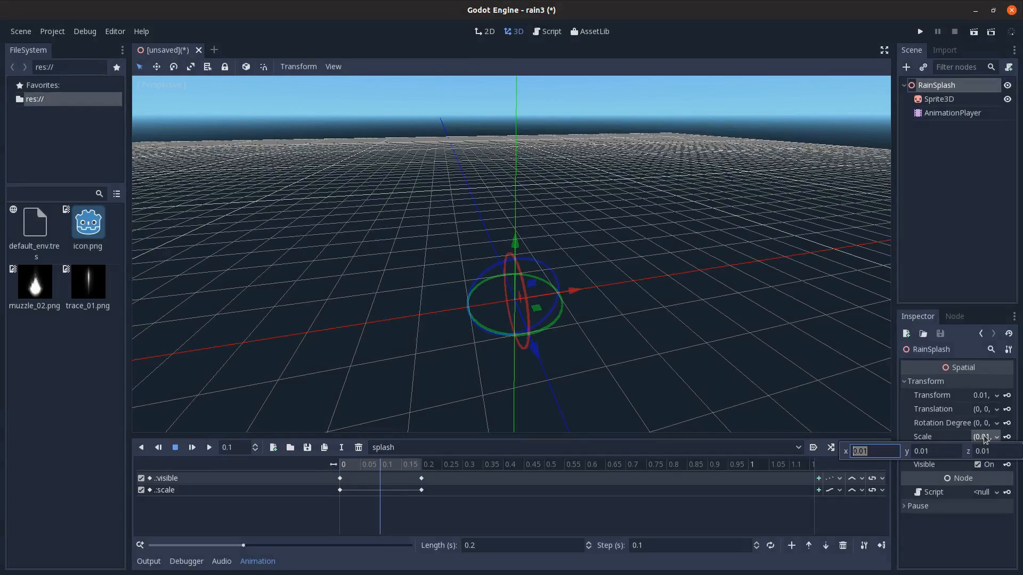
pyautogui.write('.4')
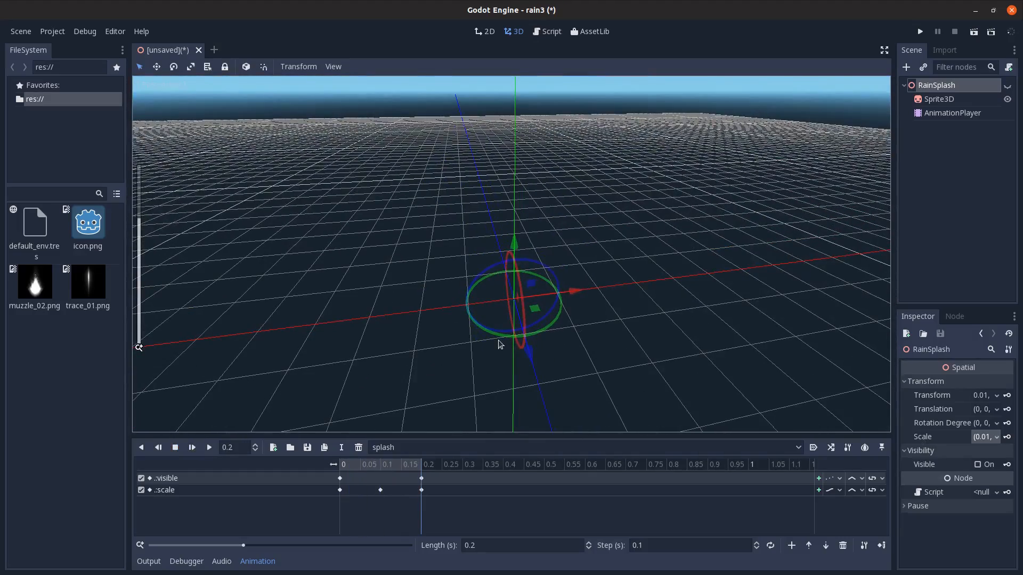
pyautogui.press('ctrl+s')
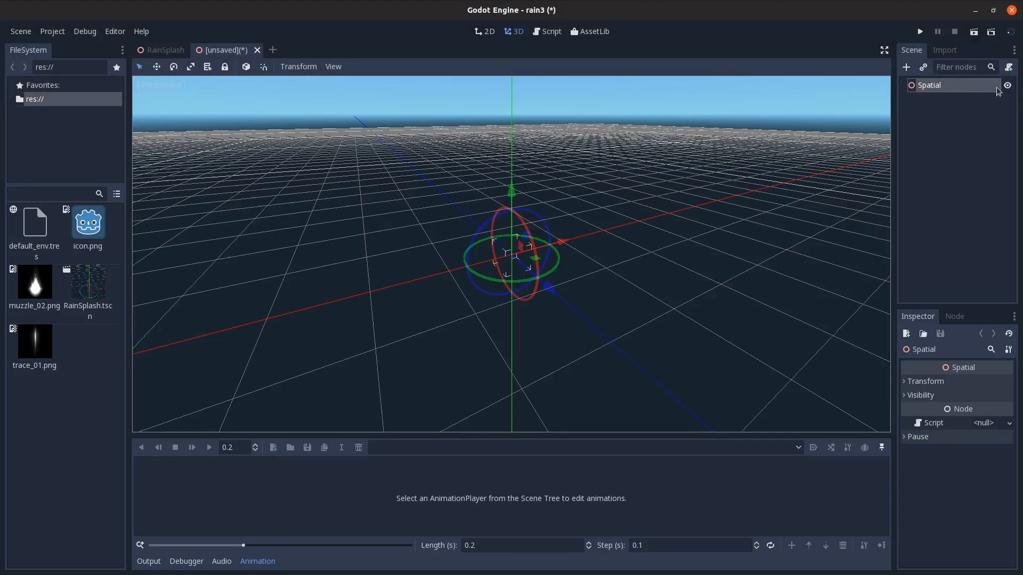
# Step: Name the new scene's root World and add a Particles emitter
pyautogui.write('World')
pyautogui.write('Parti')
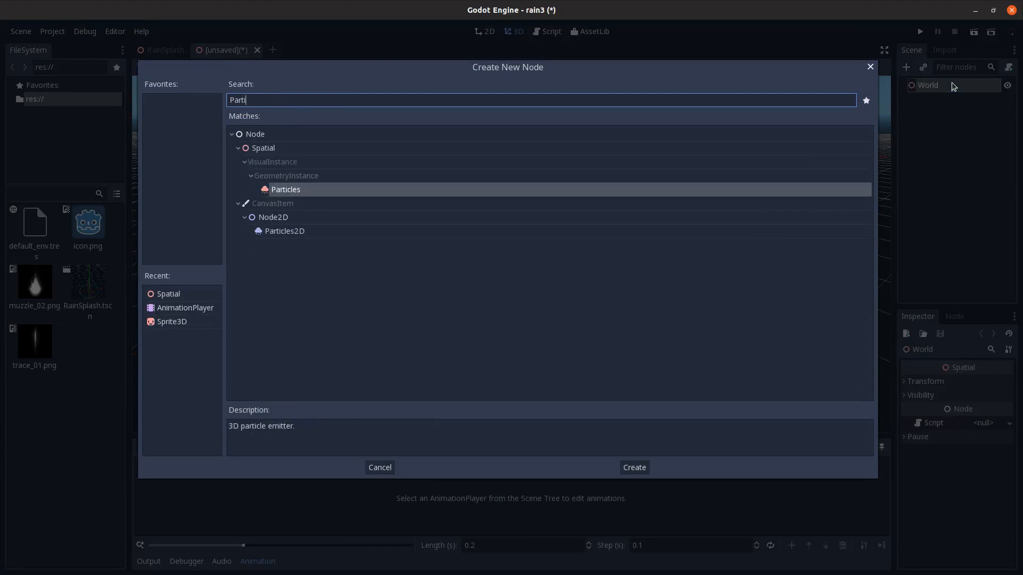
pyautogui.click(634, 467)
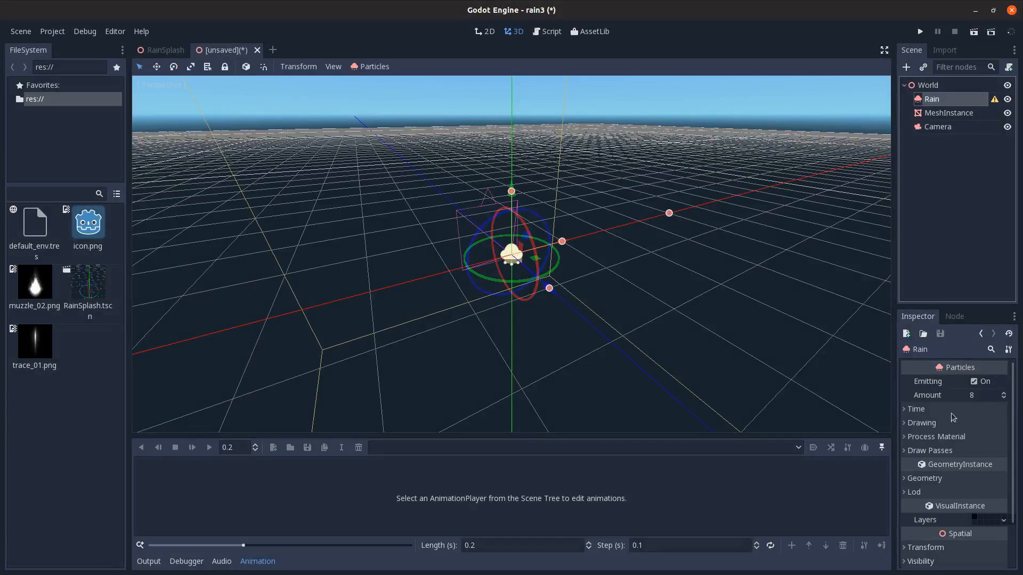
# Step: Give Rain a flat draw-pass mesh and an additive, camera-facing SpatialMaterial override
pyautogui.click(929, 451)
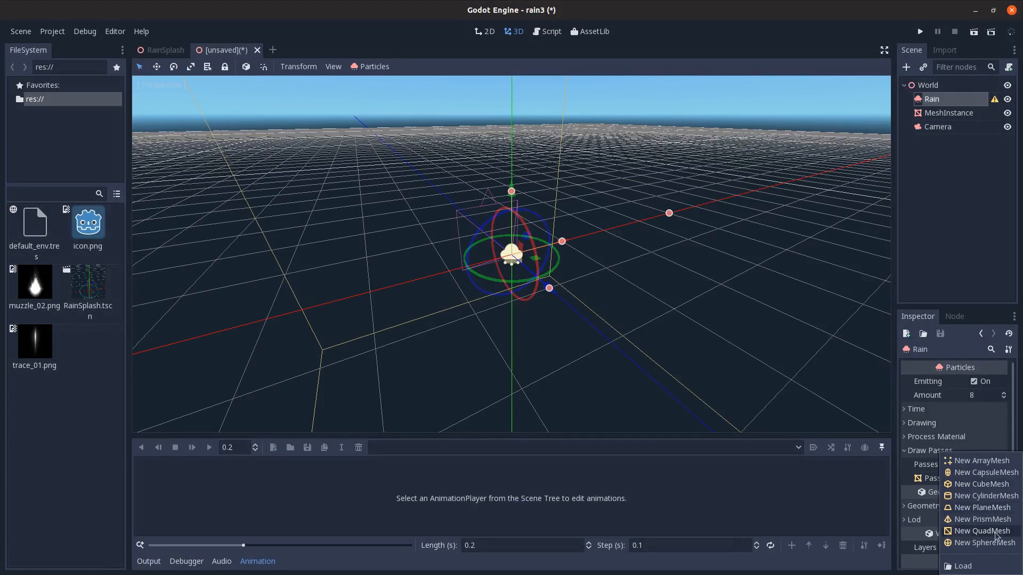
pyautogui.click(981, 507)
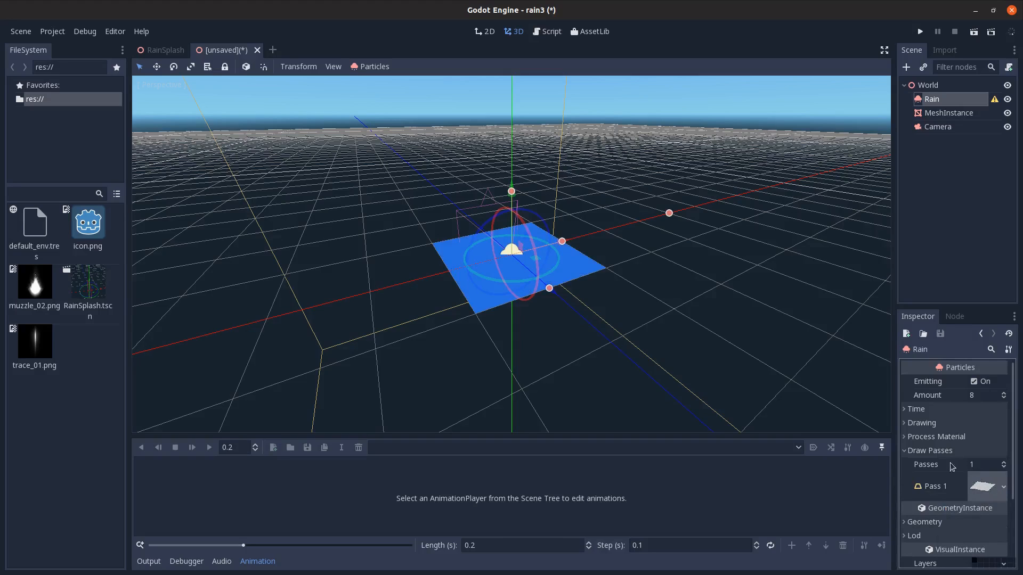
pyautogui.click(997, 491)
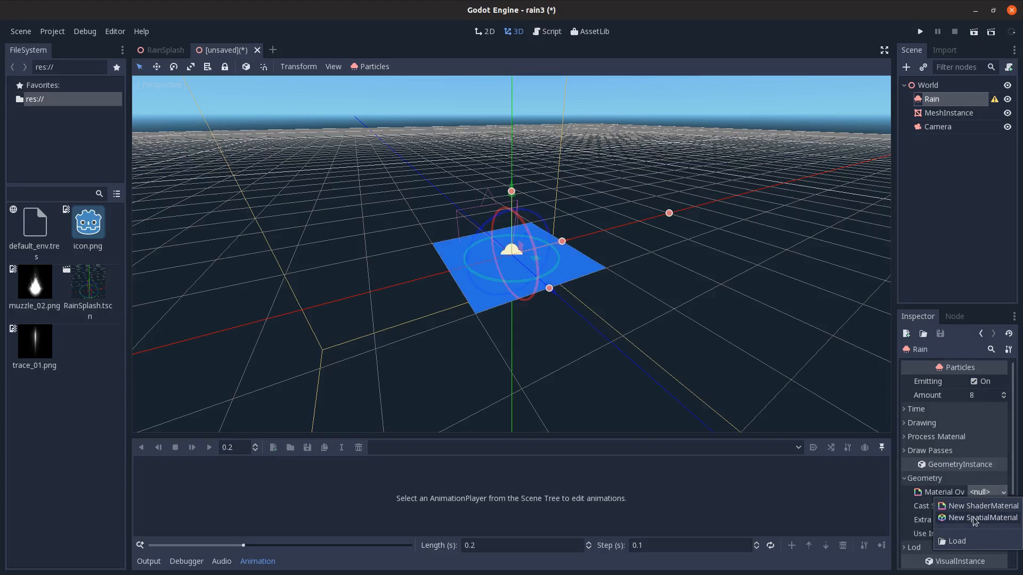
pyautogui.click(983, 518)
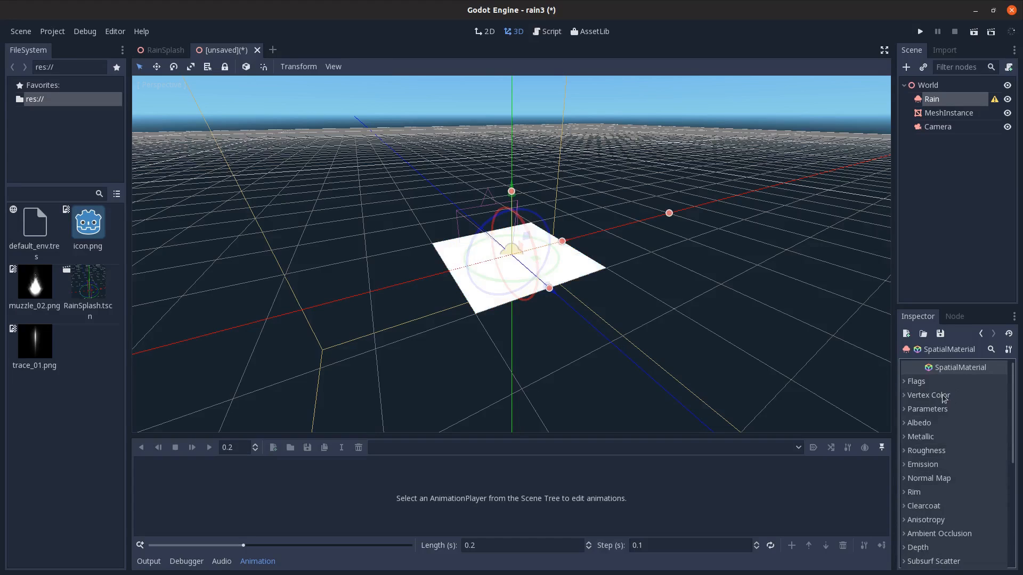
pyautogui.click(928, 408)
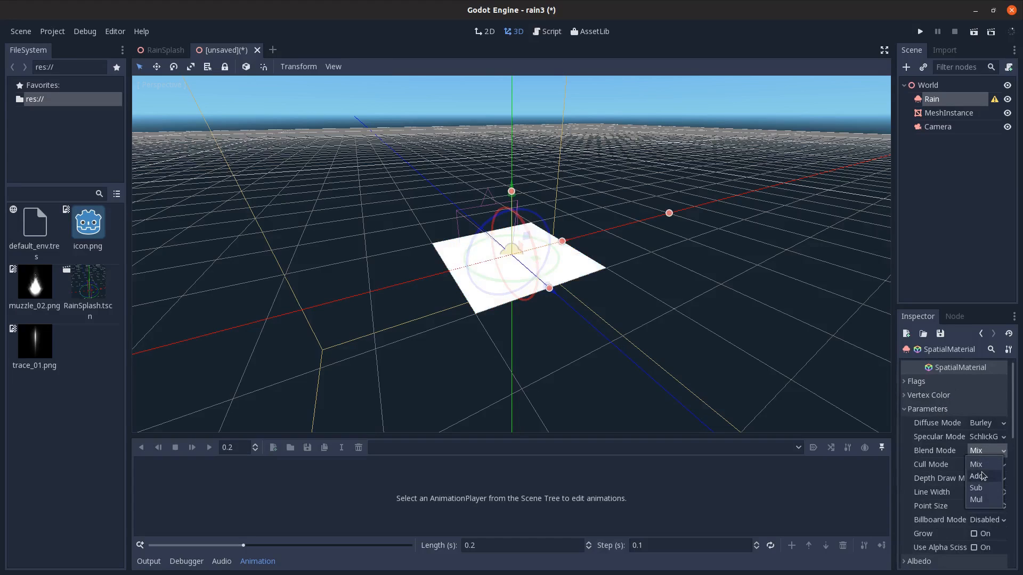
pyautogui.click(976, 476)
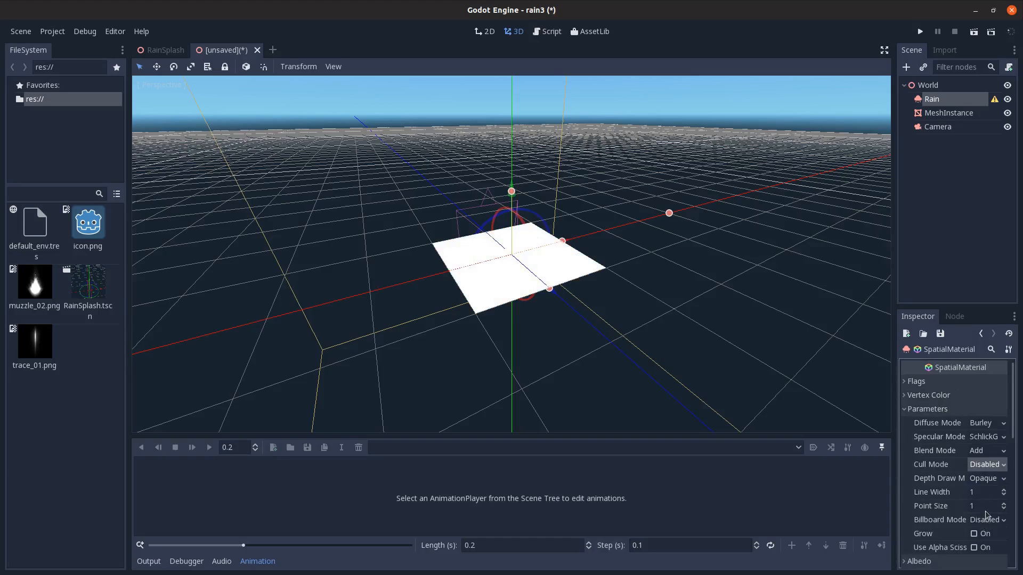
pyautogui.click(988, 519)
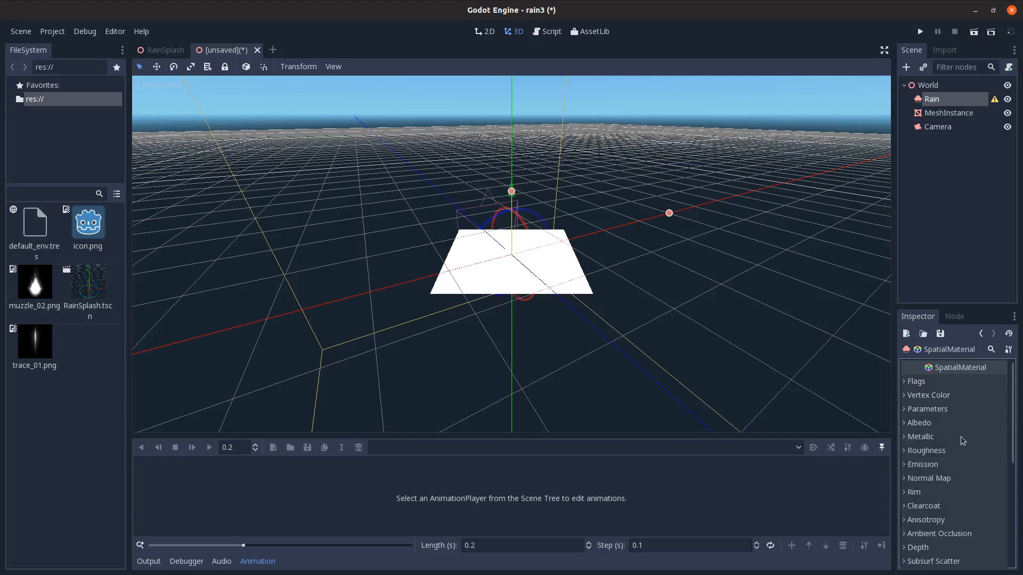
pyautogui.click(918, 423)
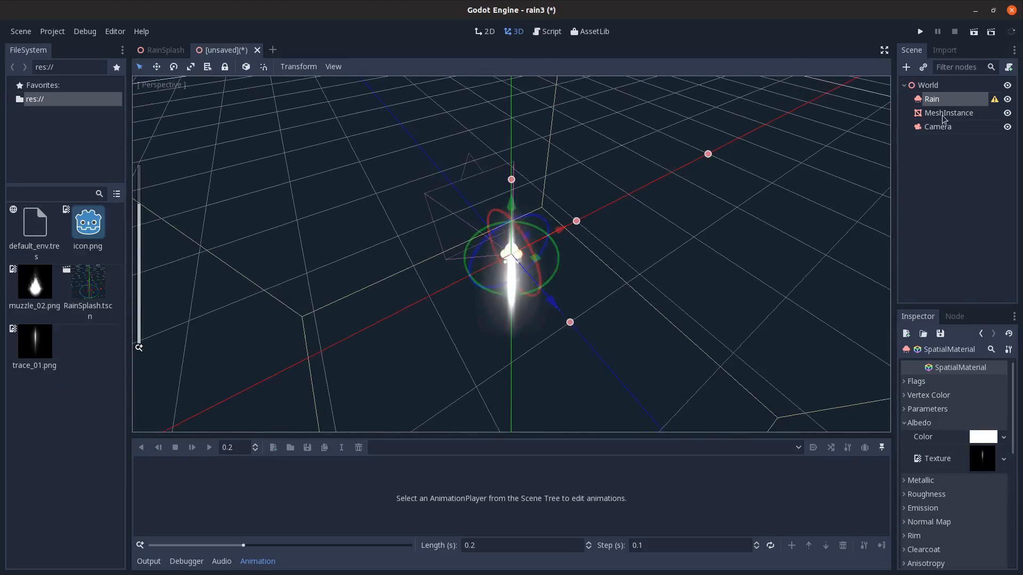
pyautogui.click(932, 99)
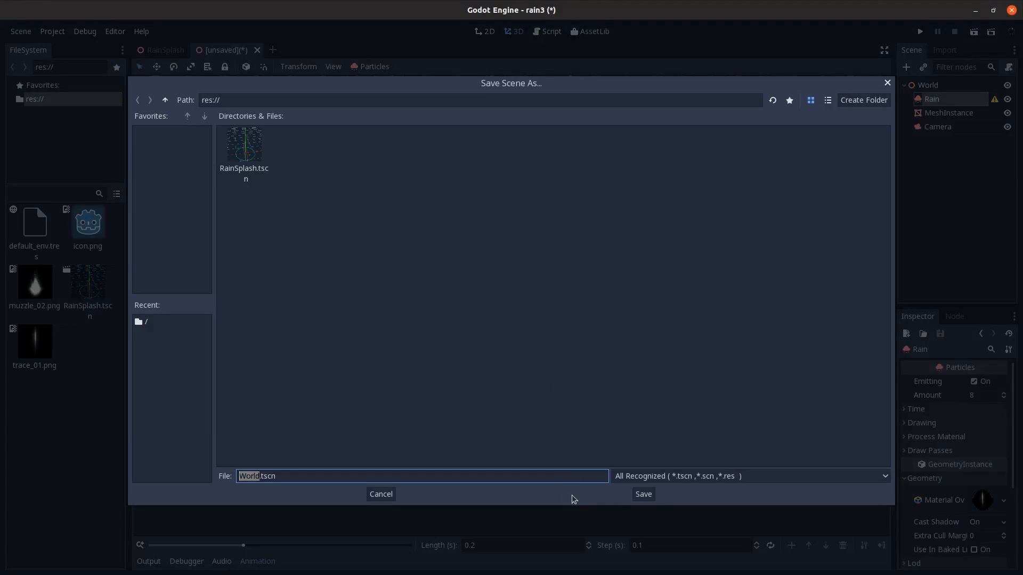
# Step: Save the scene as World.tscn in res://
pyautogui.click(644, 494)
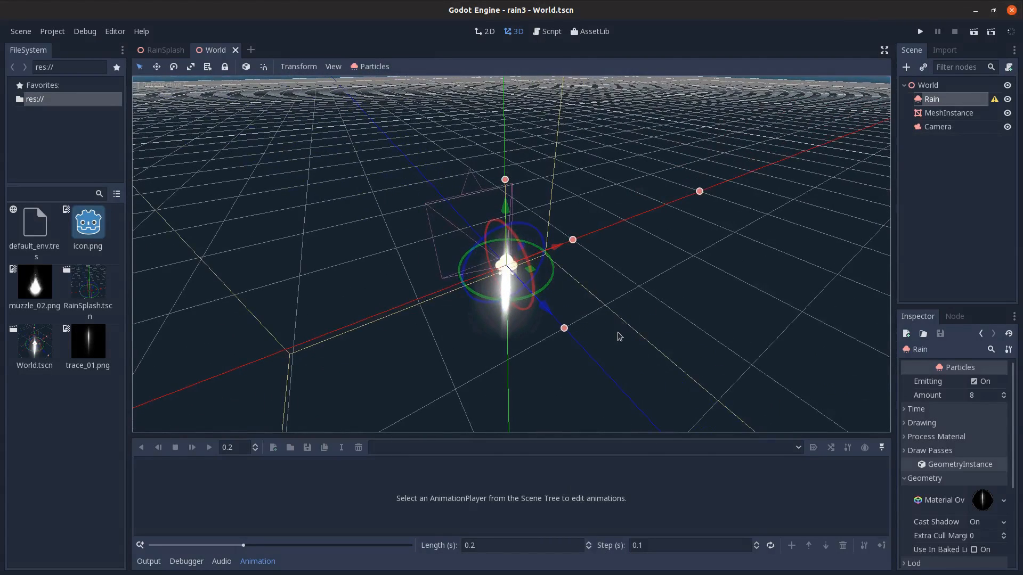
pyautogui.moveTo(724, 434)
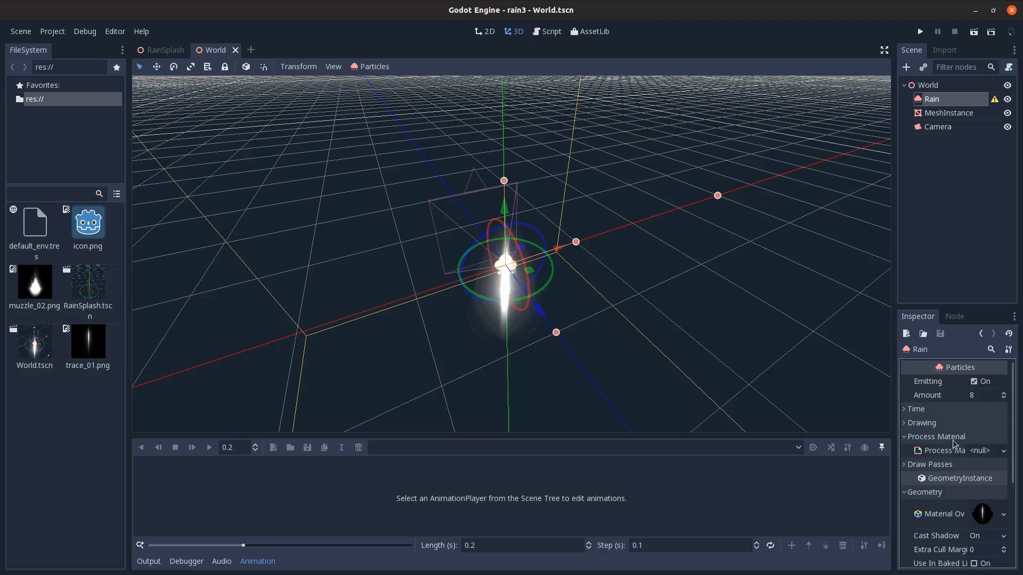
# Step: Give Rain a ParticlesMaterial: gravity 0, no spread, box emission, velocity 70, amount 250
pyautogui.click(1002, 450)
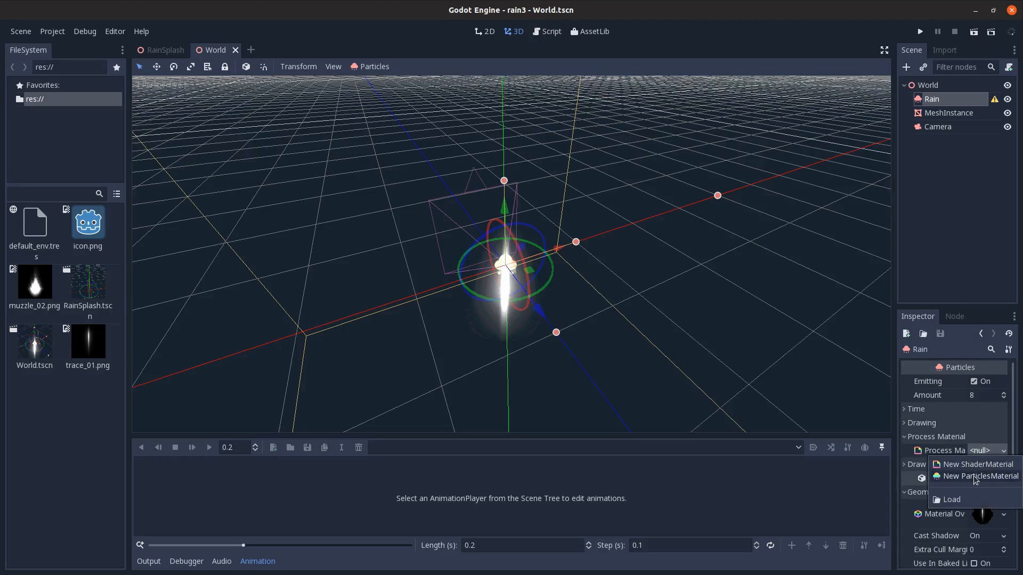
pyautogui.click(981, 476)
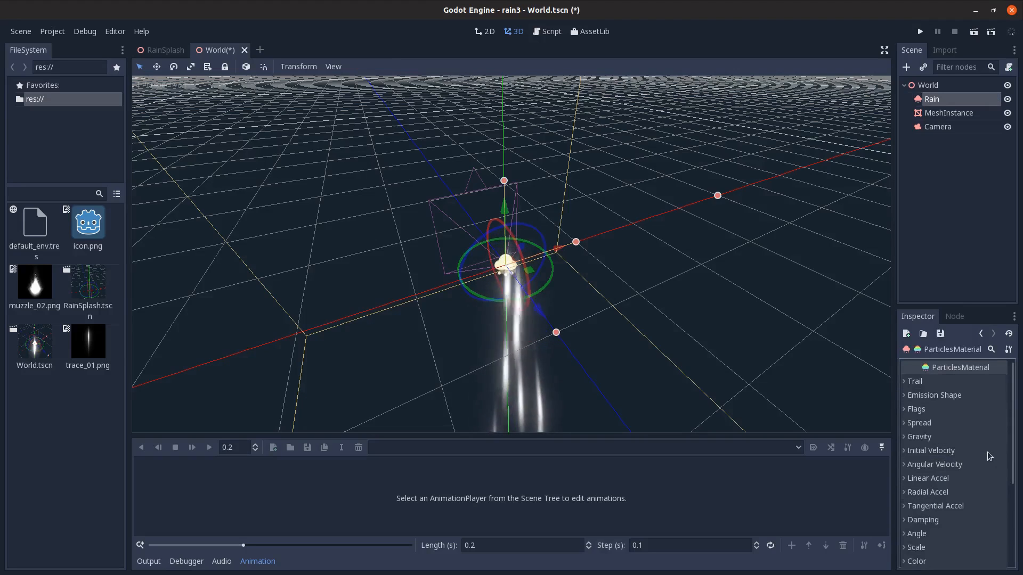
pyautogui.click(919, 436)
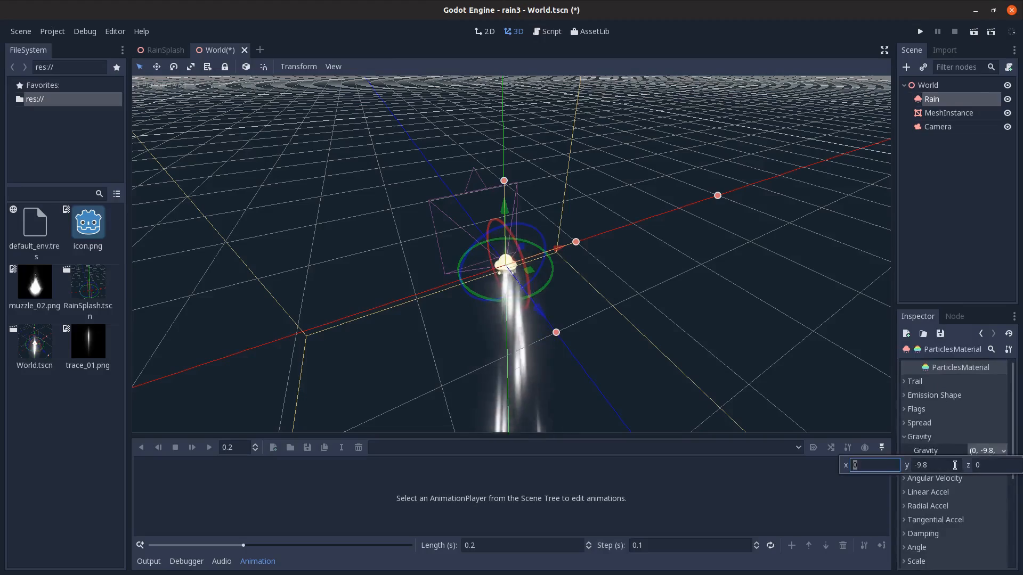
pyautogui.write('0')
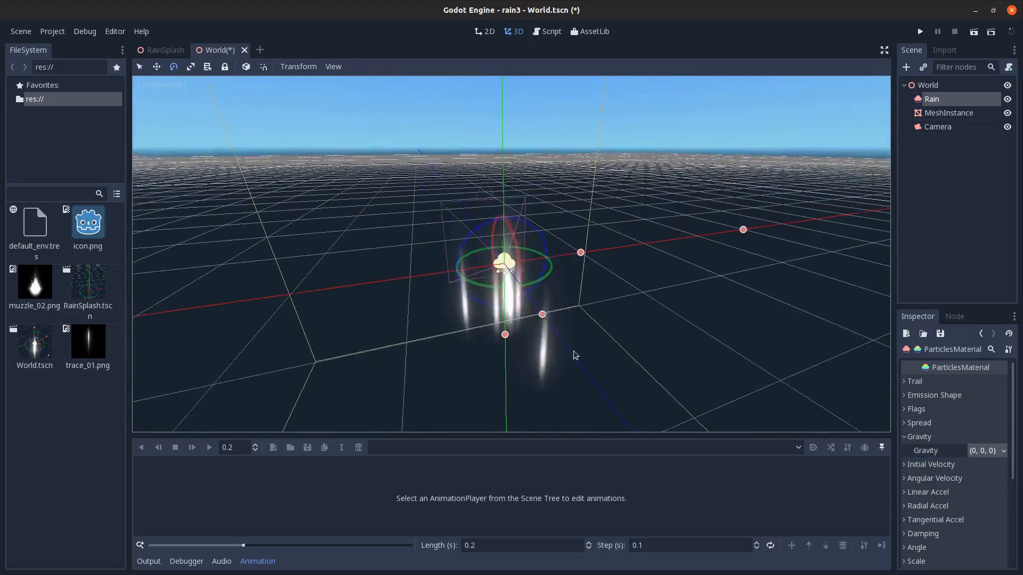
pyautogui.click(919, 423)
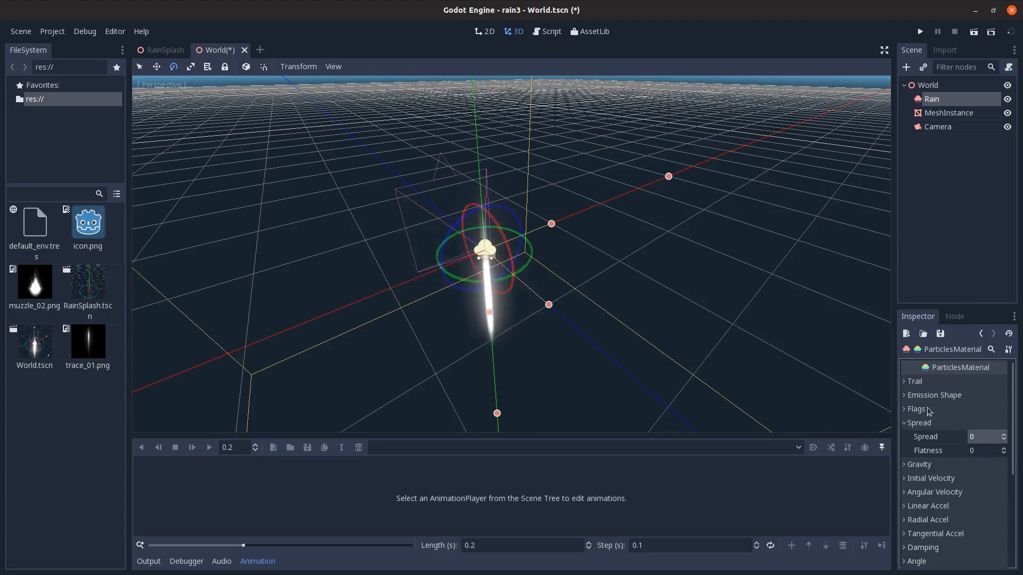
pyautogui.click(987, 408)
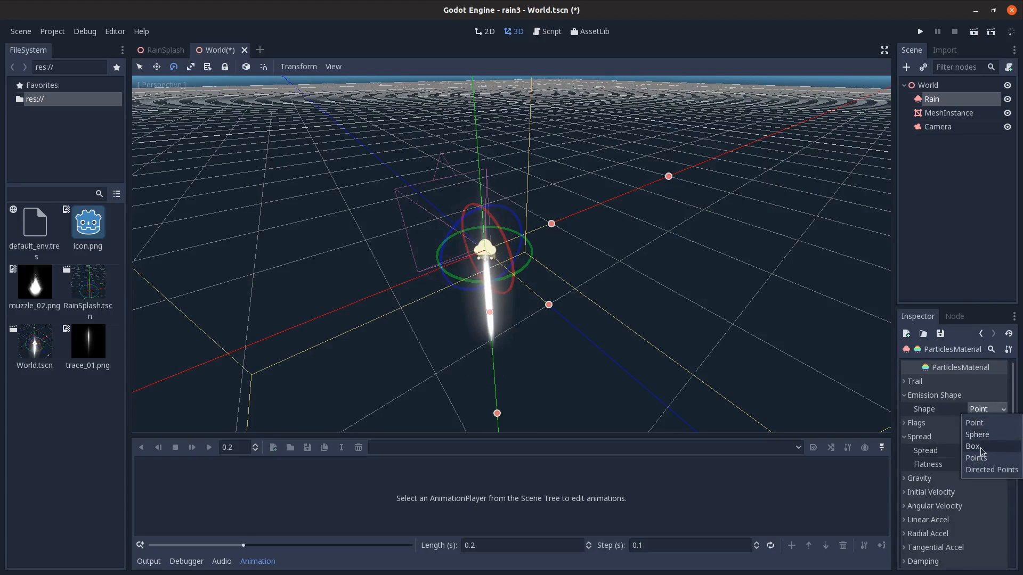
pyautogui.click(972, 446)
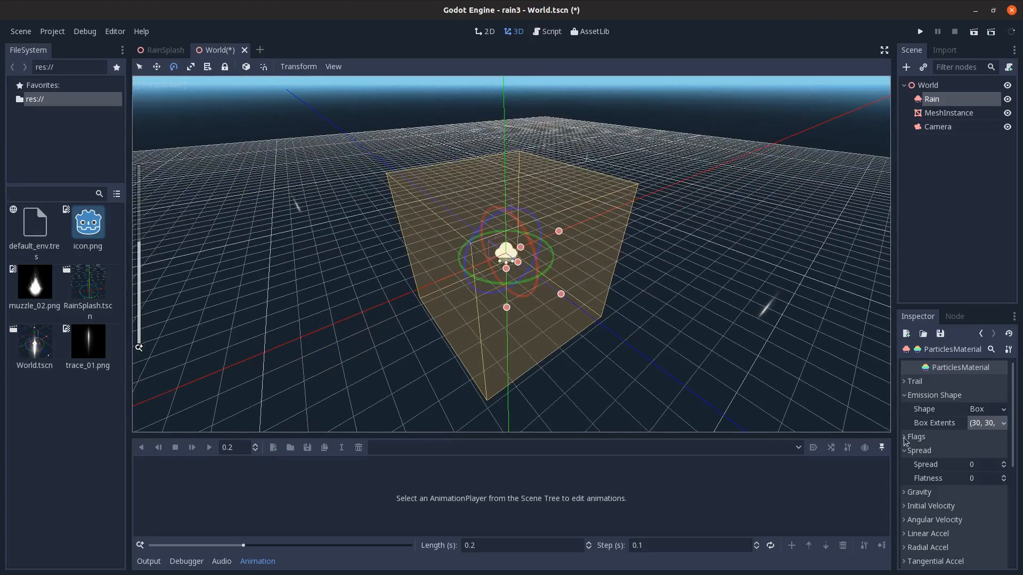
pyautogui.click(906, 394)
pyautogui.write('70')
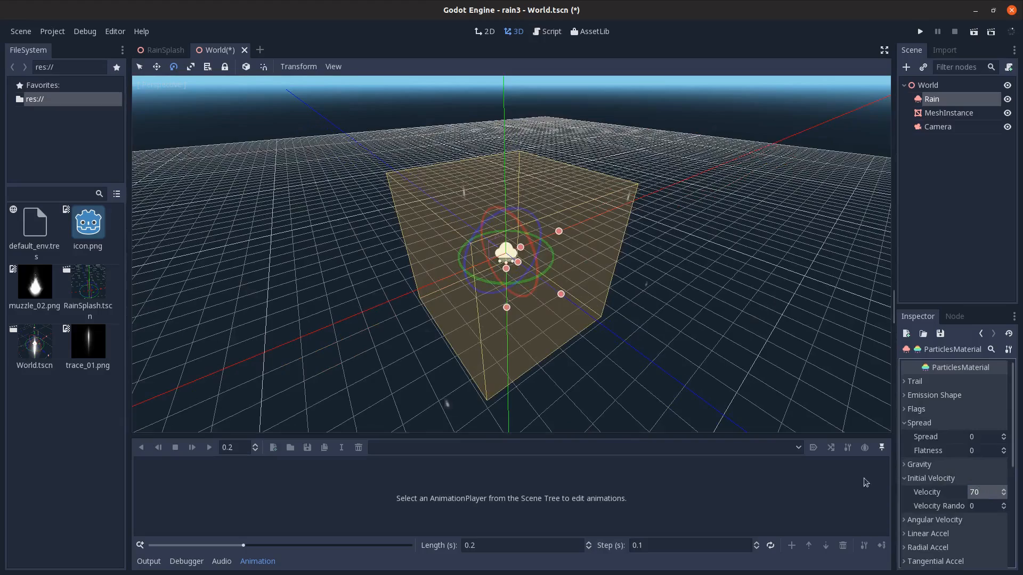
pyautogui.click(932, 99)
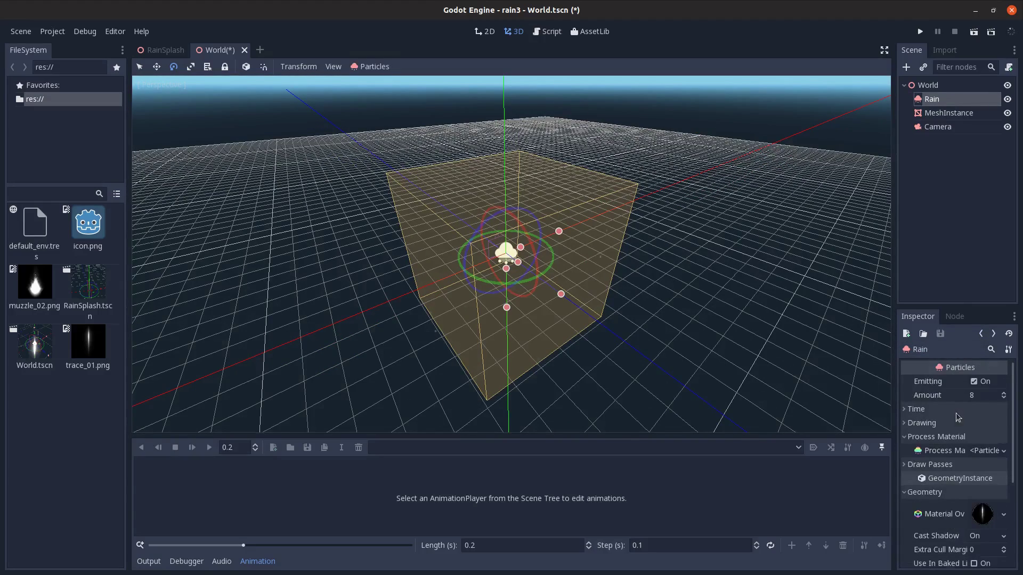
pyautogui.write('250')
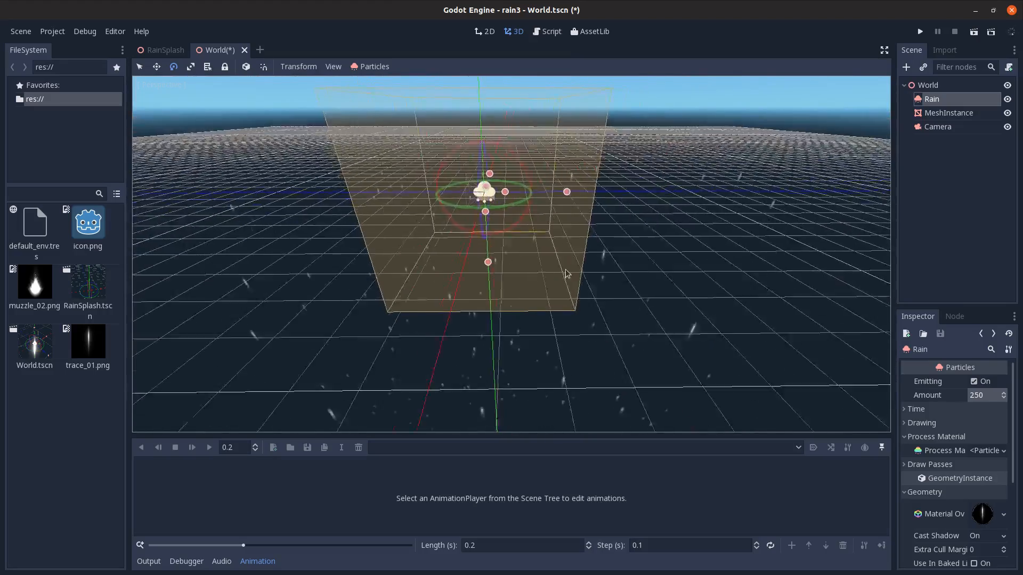
pyautogui.moveTo(564, 274); pyautogui.dragTo(475, 273)
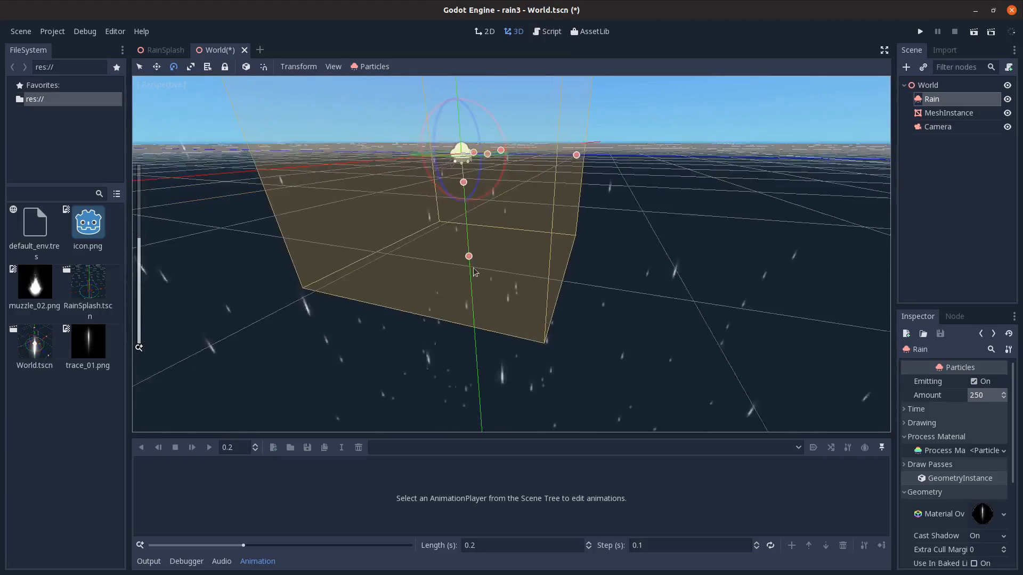
pyautogui.moveTo(468, 255); pyautogui.dragTo(479, 181)
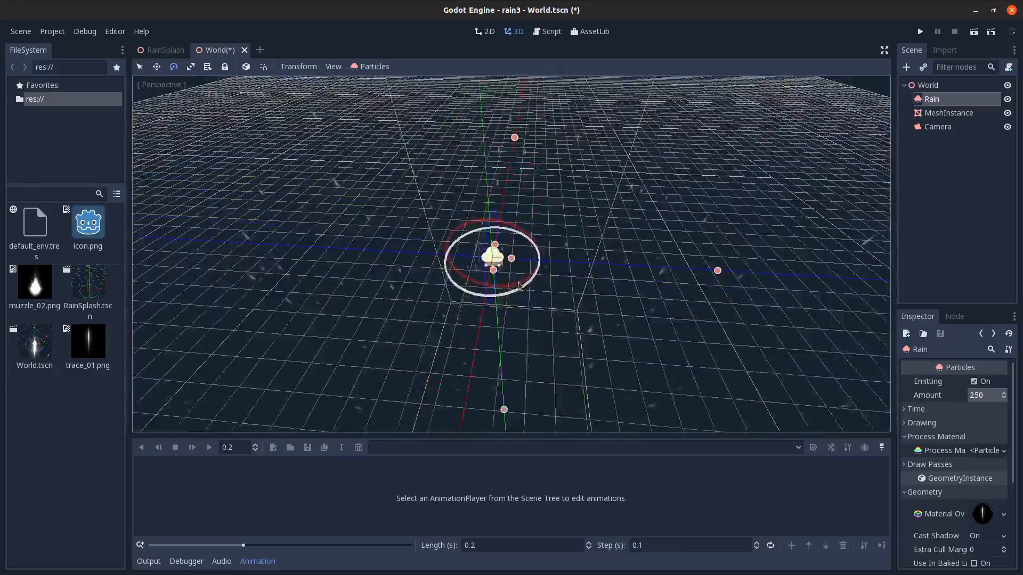
# Step: Rename MeshInstance to Ground and generate a static collision body beneath it
pyautogui.doubleClick(949, 113)
pyautogui.write('Ground')
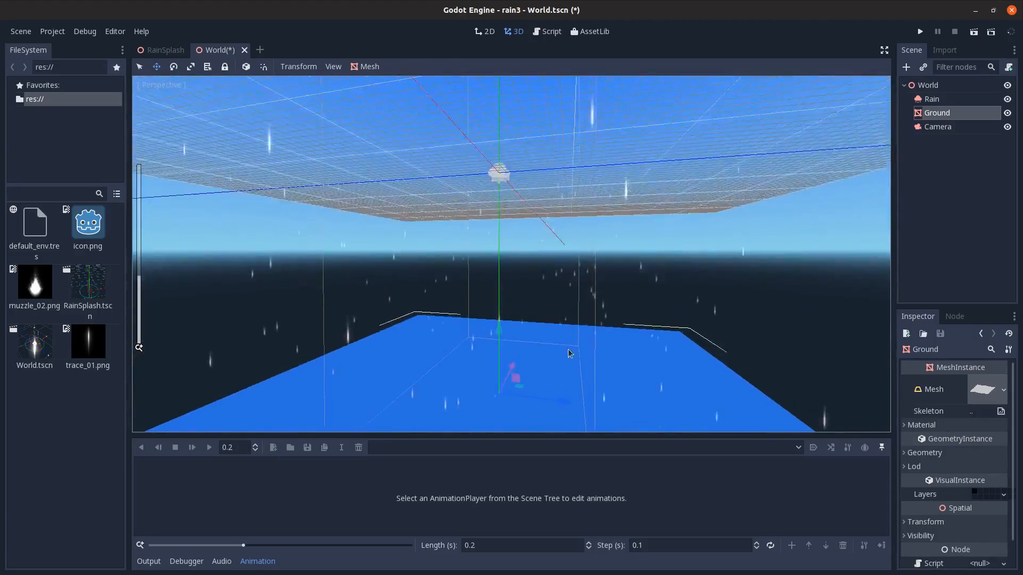
pyautogui.click(369, 66)
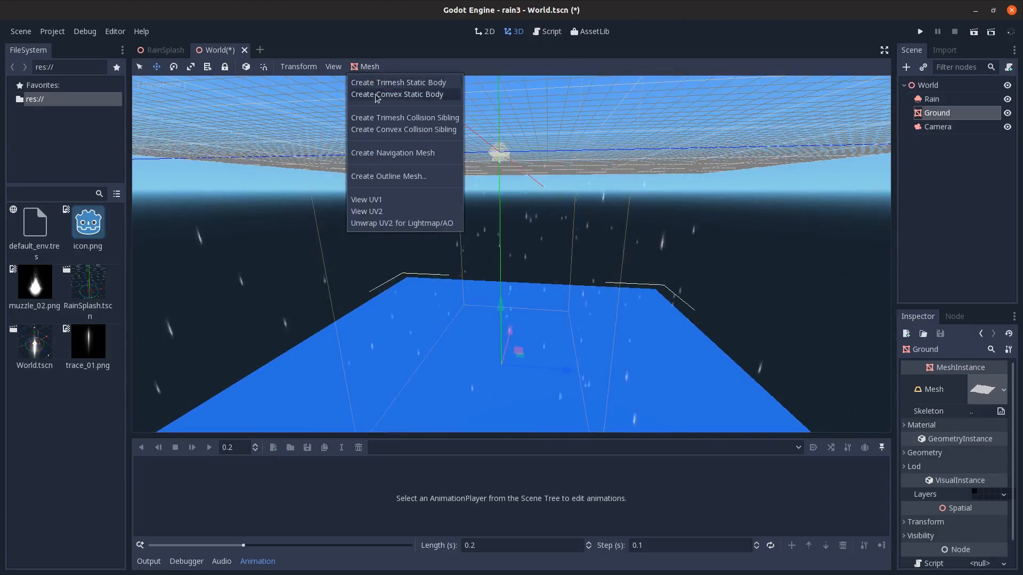
pyautogui.click(398, 82)
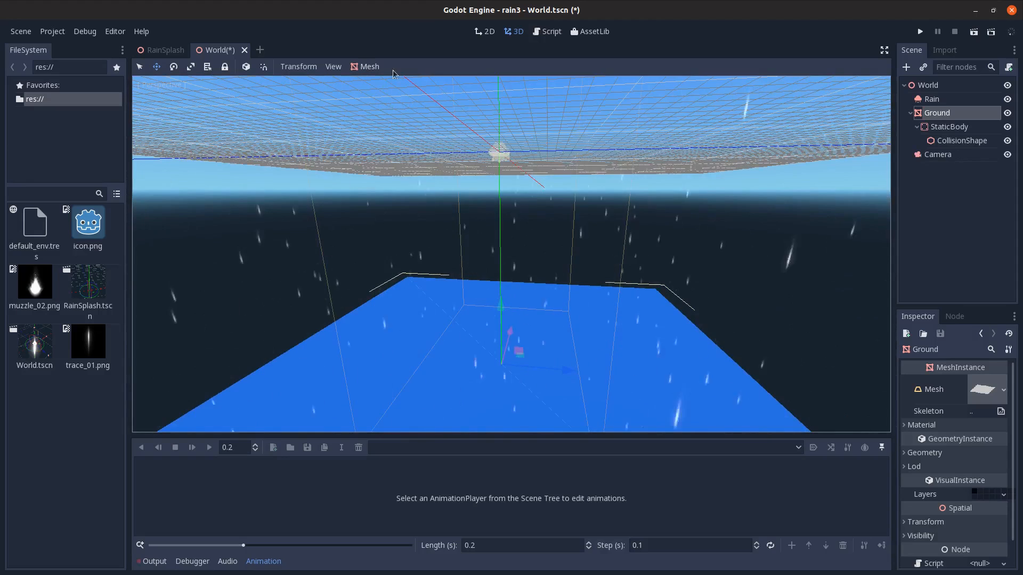
pyautogui.click(909, 112)
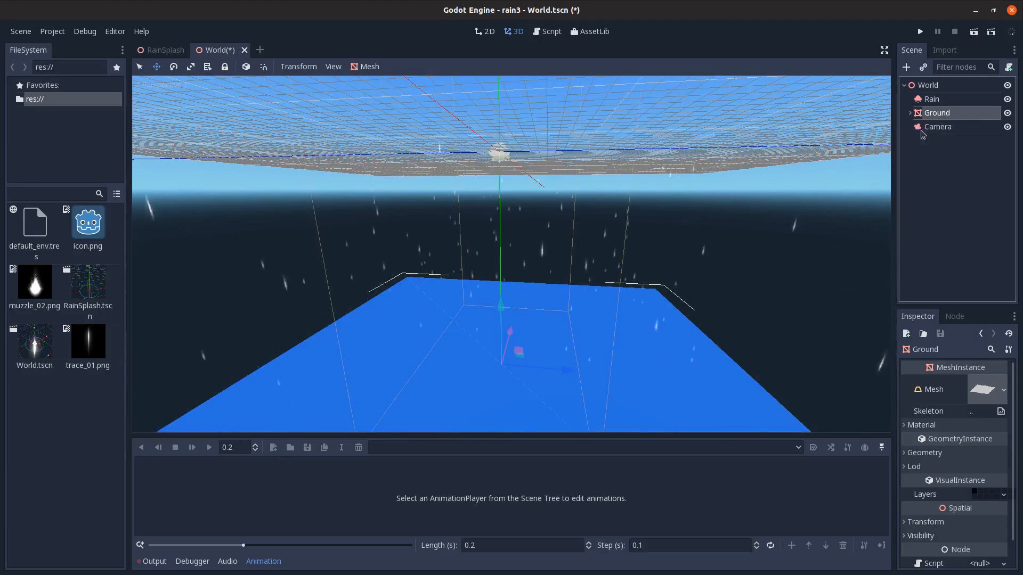
# Step: Give Ground a new SpatialMaterial with a black albedo colour
pyautogui.click(1001, 439)
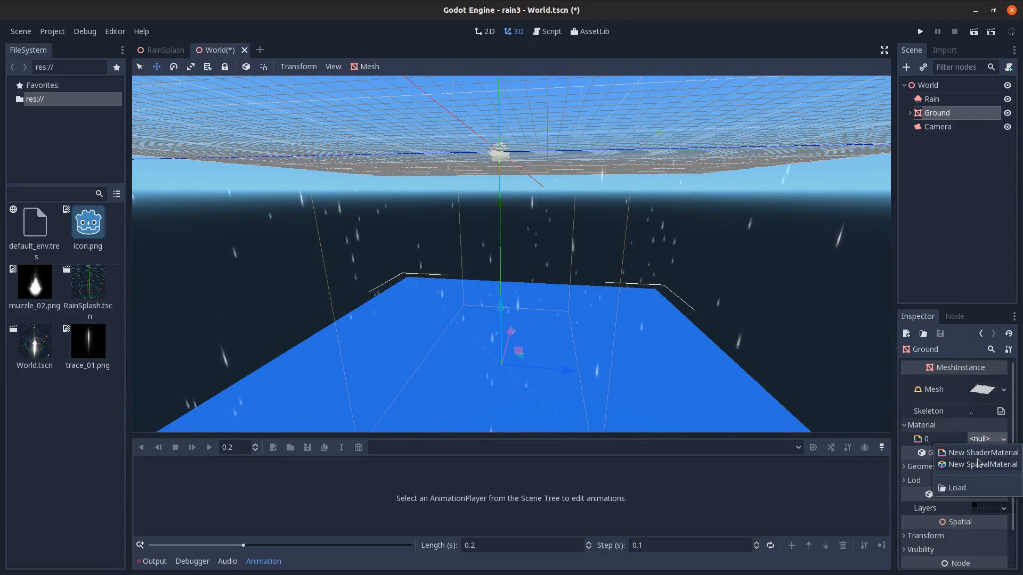
pyautogui.click(983, 465)
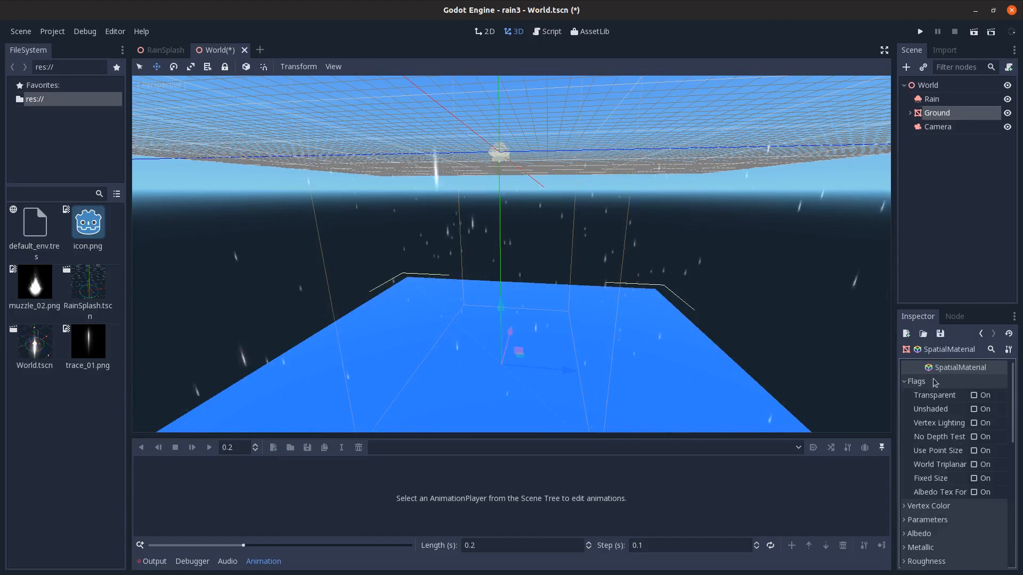
pyautogui.click(916, 382)
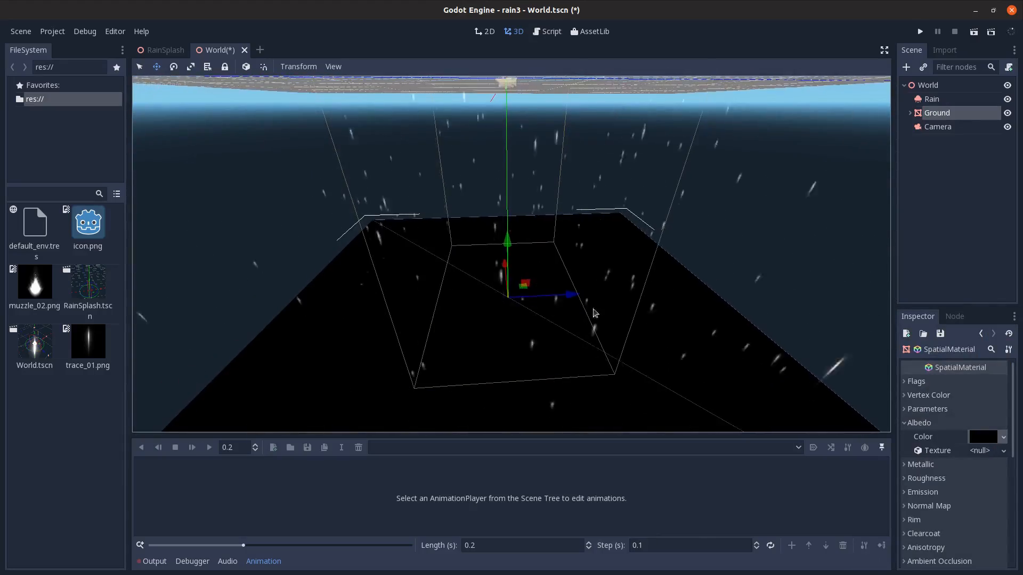
pyautogui.click(938, 126)
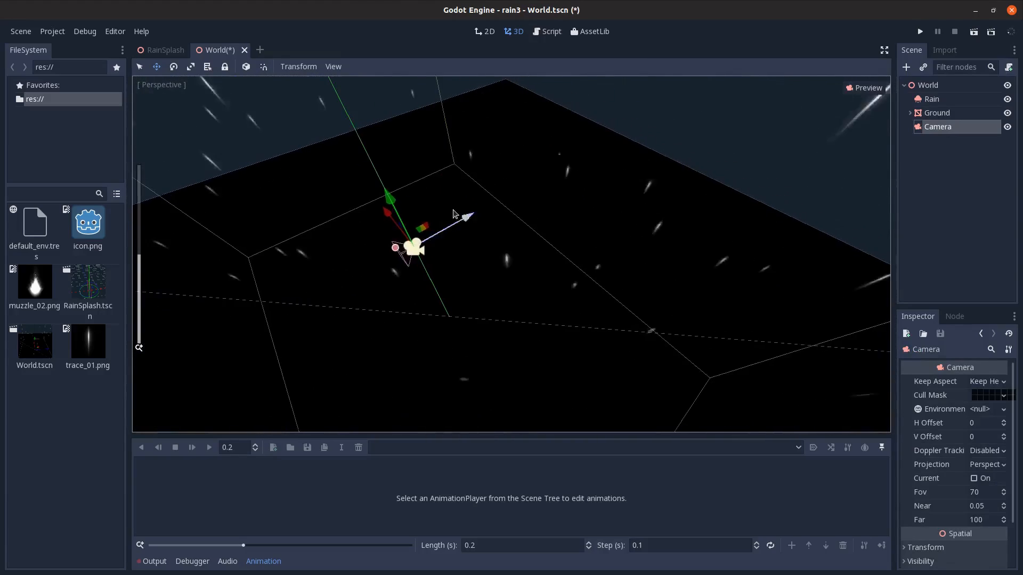
pyautogui.click(866, 87)
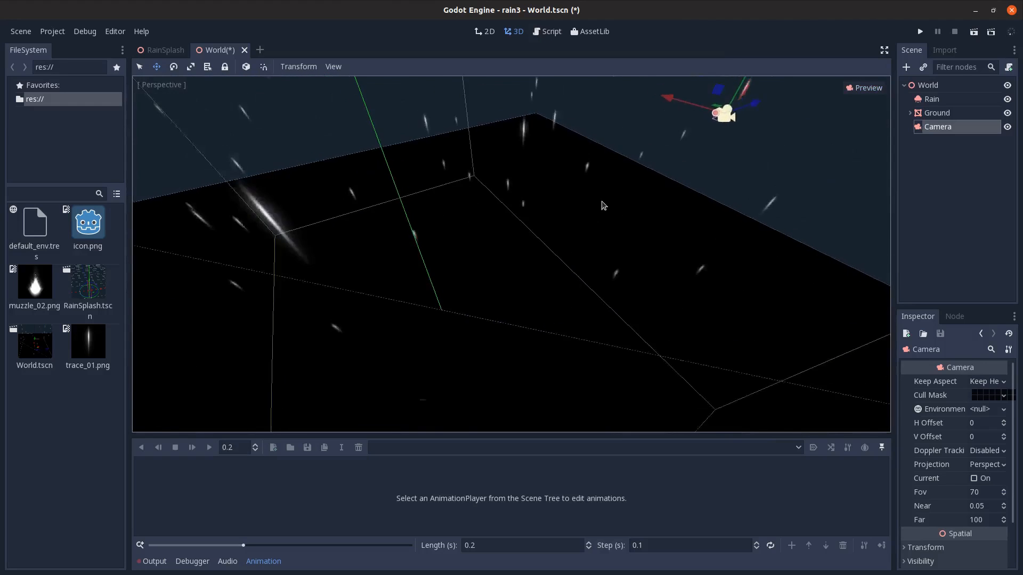
pyautogui.moveTo(603, 206); pyautogui.dragTo(577, 279)
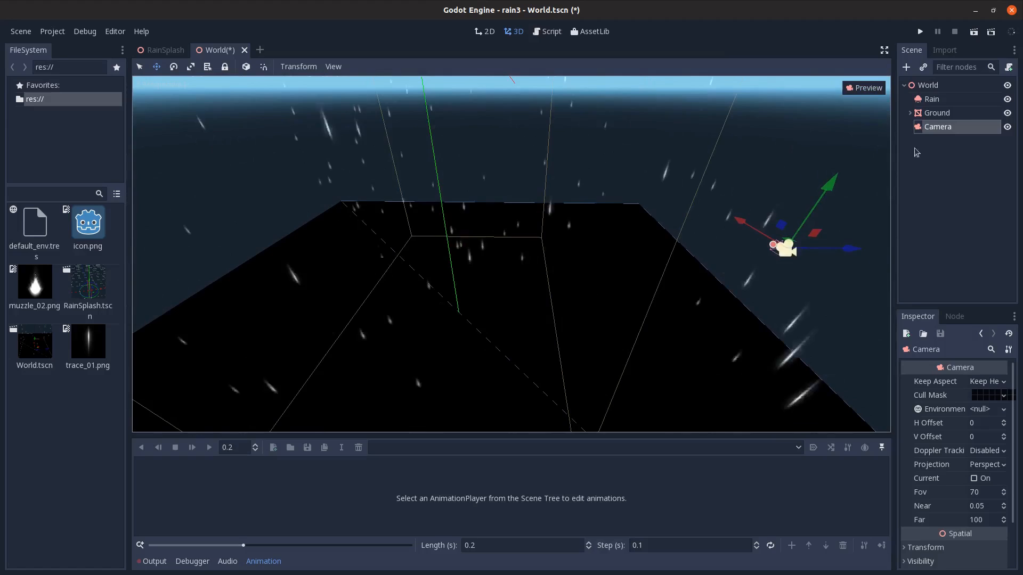
pyautogui.click(932, 99)
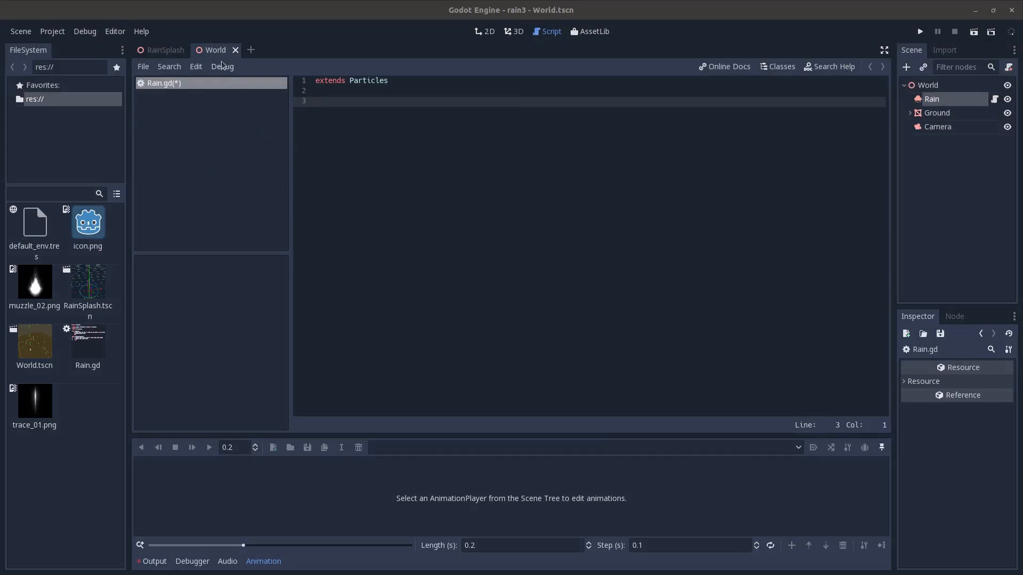
# Step: Write splash export vars like splash_area = 50, time_since_splash = 0, and start _ready
pyautogui.write('export var splash_area = 50')
pyautogui.write('var splash_obj = preload("./RainSplash.tscn")')
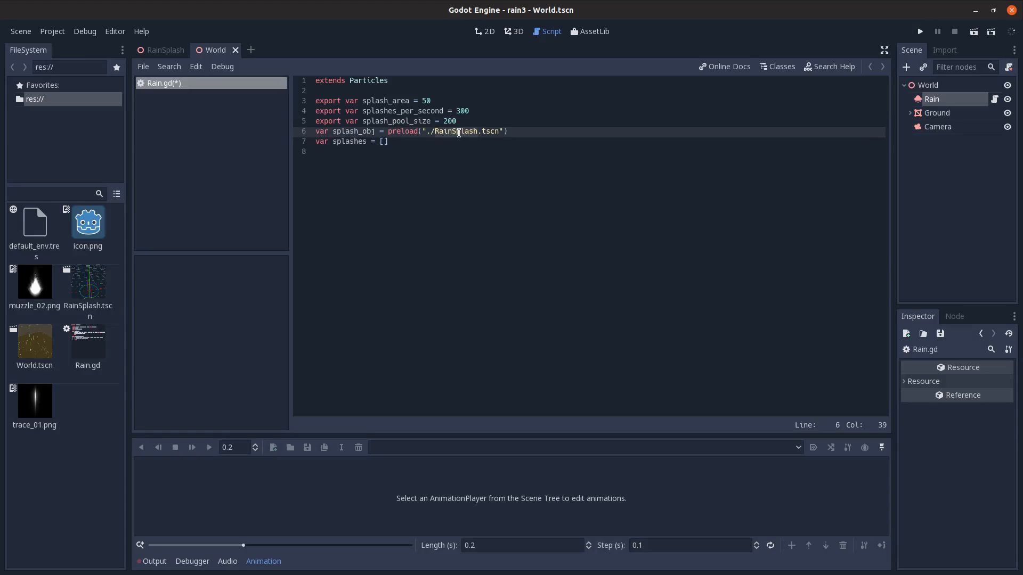
pyautogui.click(431, 134)
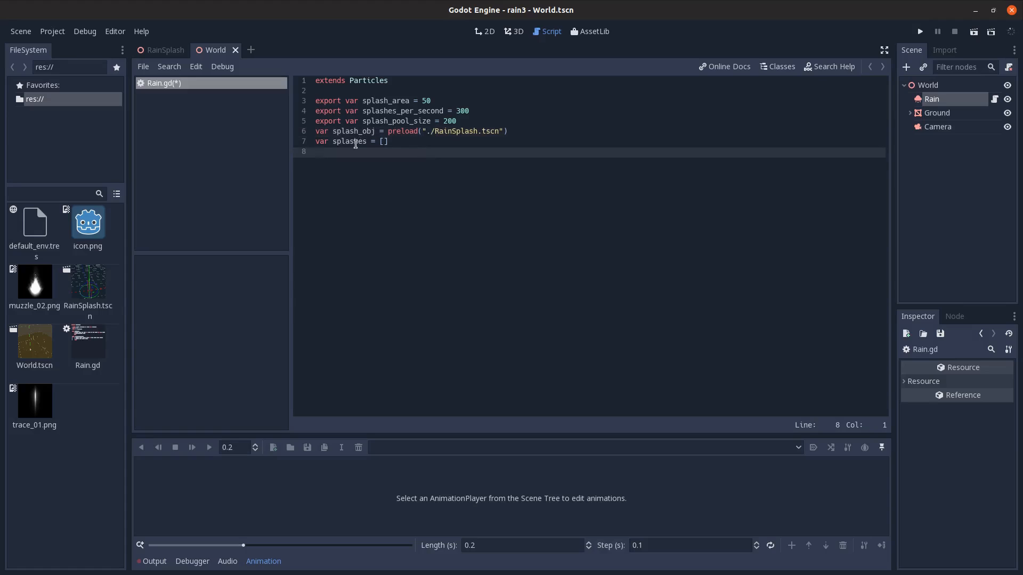
pyautogui.press('Enter')
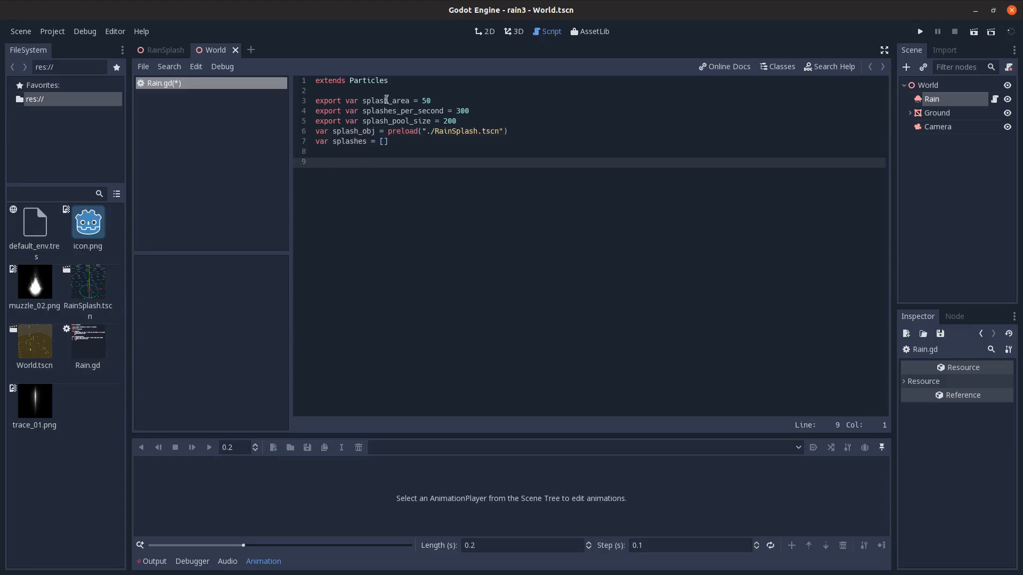
pyautogui.moveTo(35, 281)
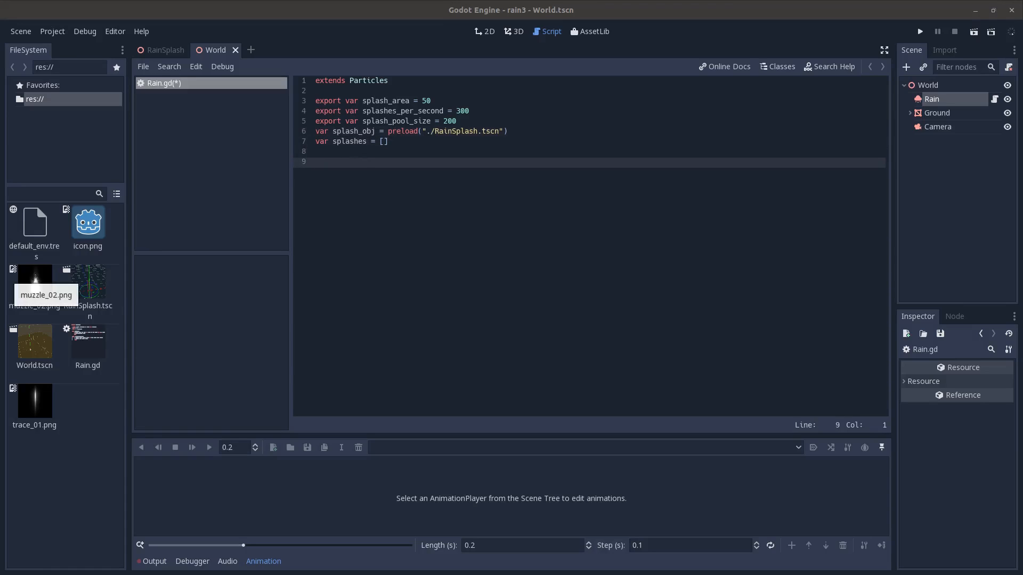
pyautogui.write('var time_since_splash = 0')
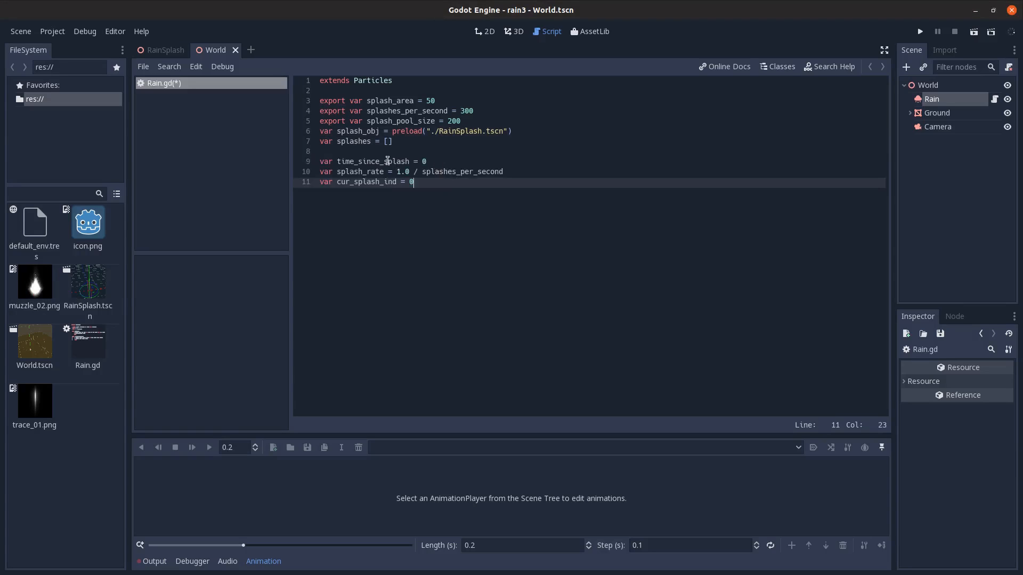
pyautogui.click(351, 172)
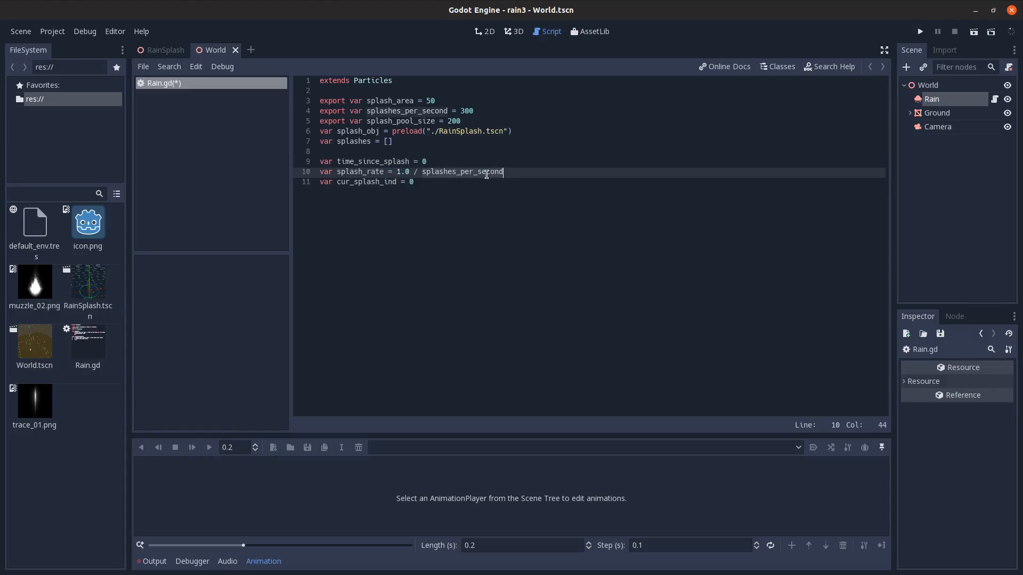
pyautogui.click(414, 182)
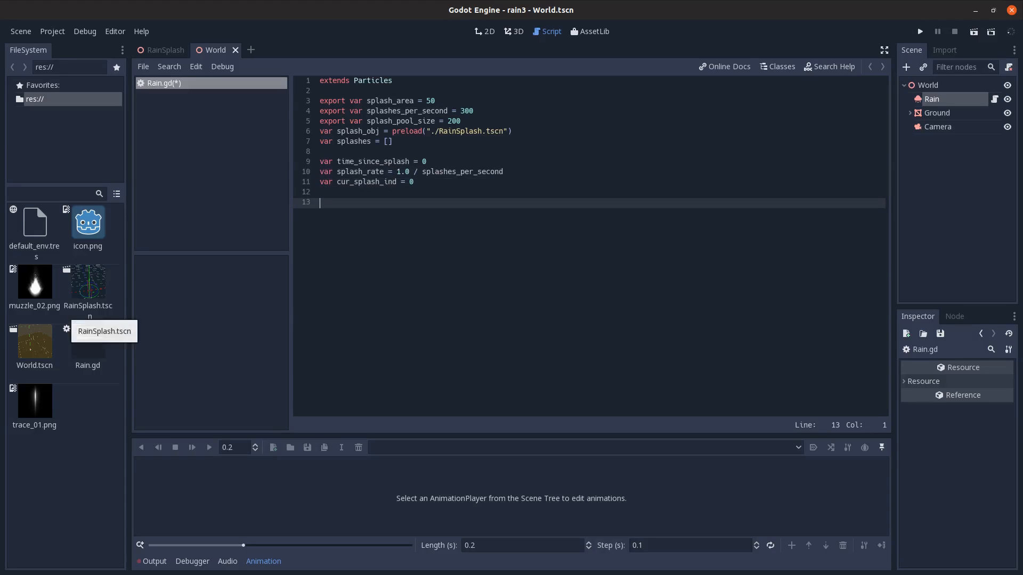
pyautogui.click(355, 192)
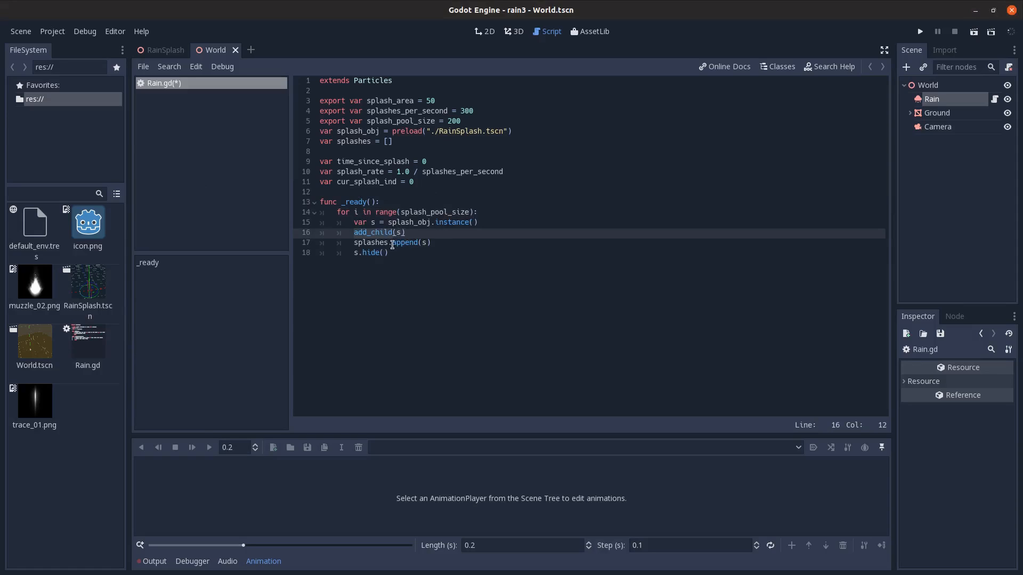
# Step: Write _process(delta) with a while loop calling make_splash() at splash_rate and wrapping cur_splash_ind
pyautogui.click(388, 243)
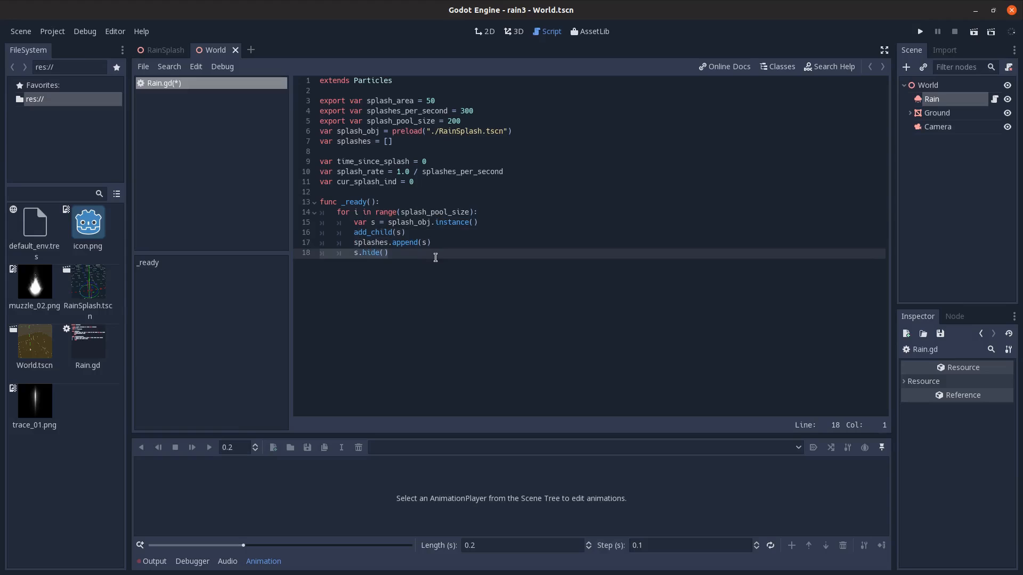
pyautogui.press('Enter')
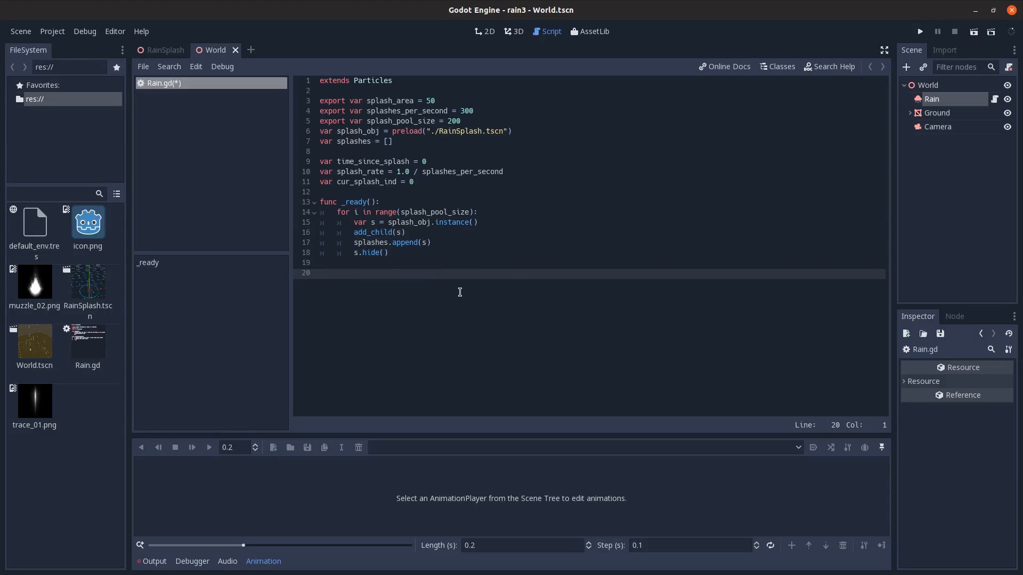
pyautogui.moveTo(34, 342)
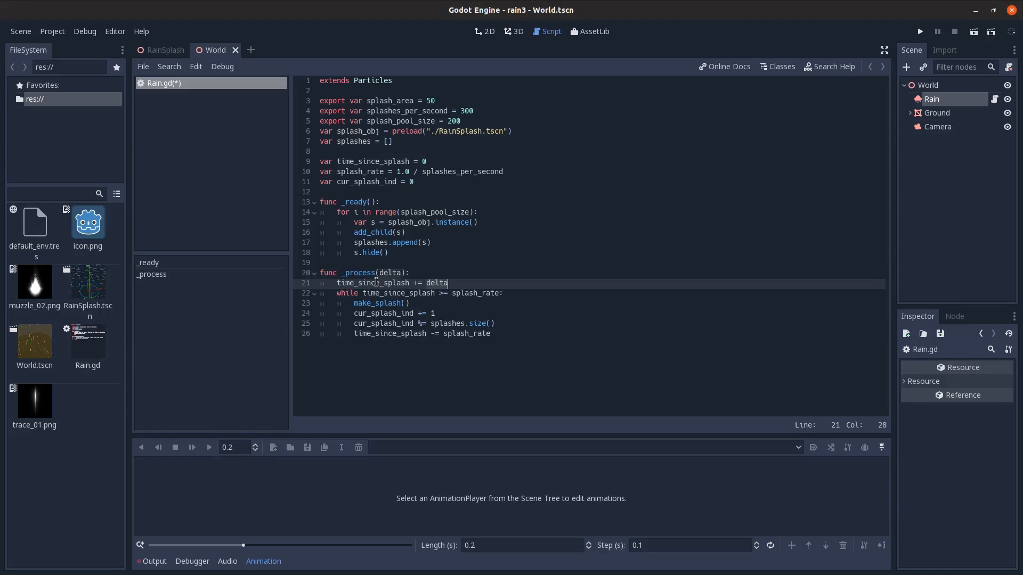
pyautogui.moveTo(380, 293)
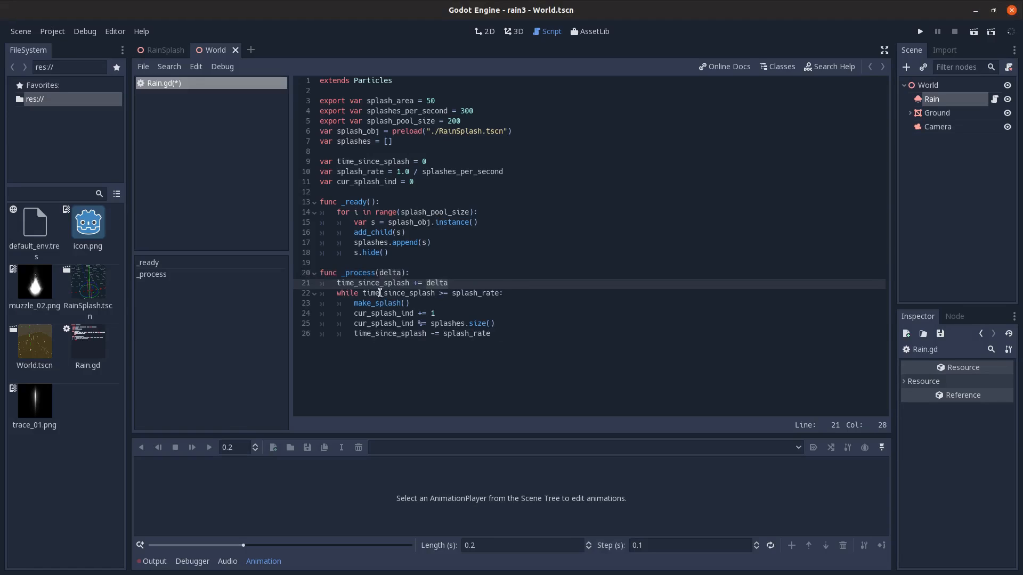
pyautogui.click(501, 293)
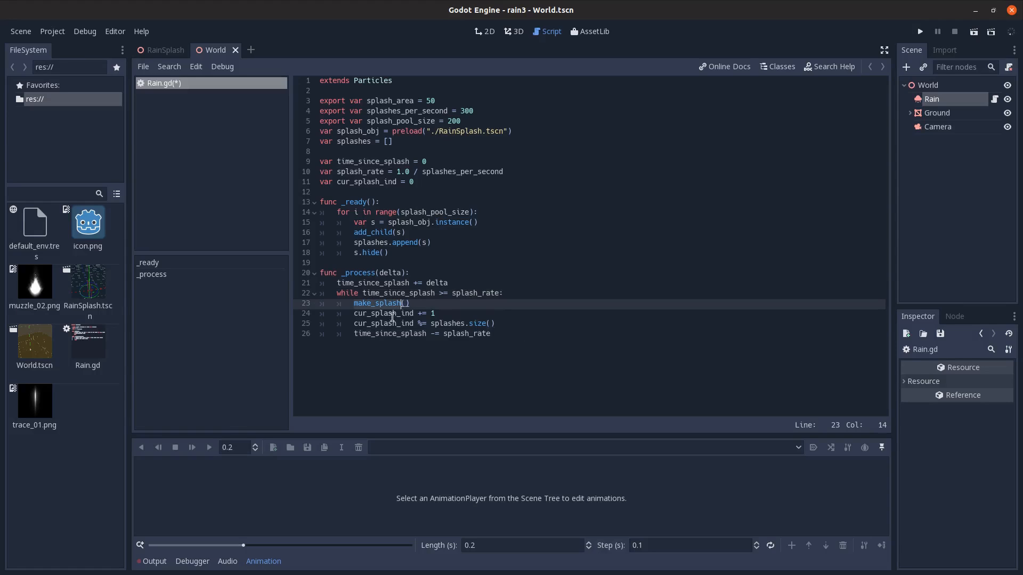
pyautogui.click(412, 324)
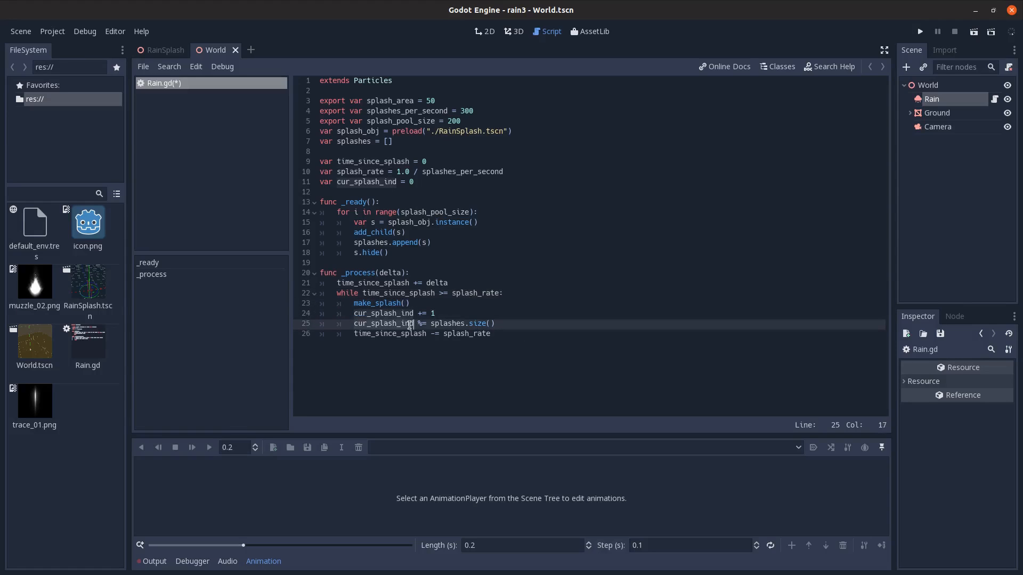
pyautogui.click(444, 323)
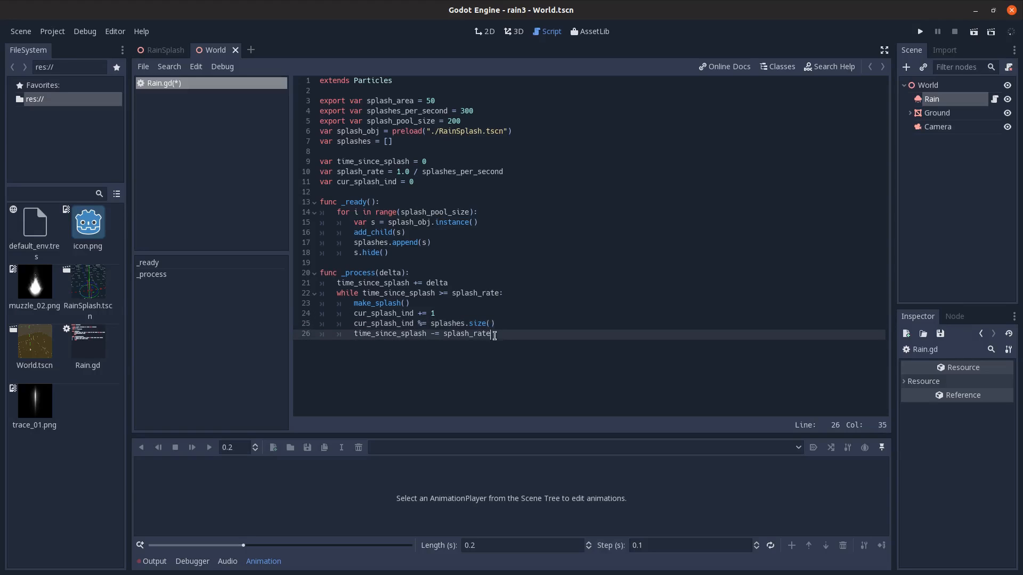
pyautogui.click(469, 333)
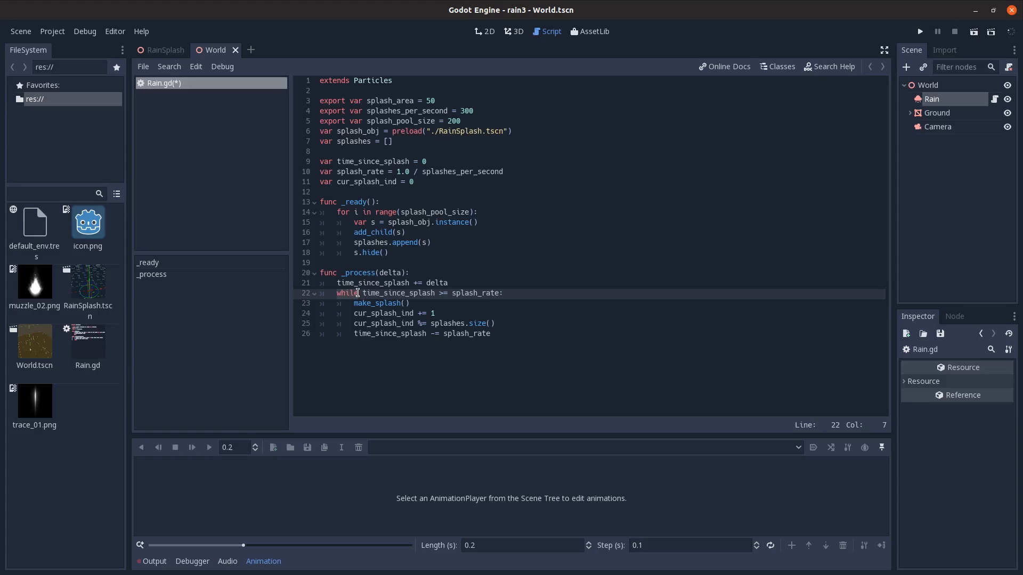
pyautogui.moveTo(482, 336)
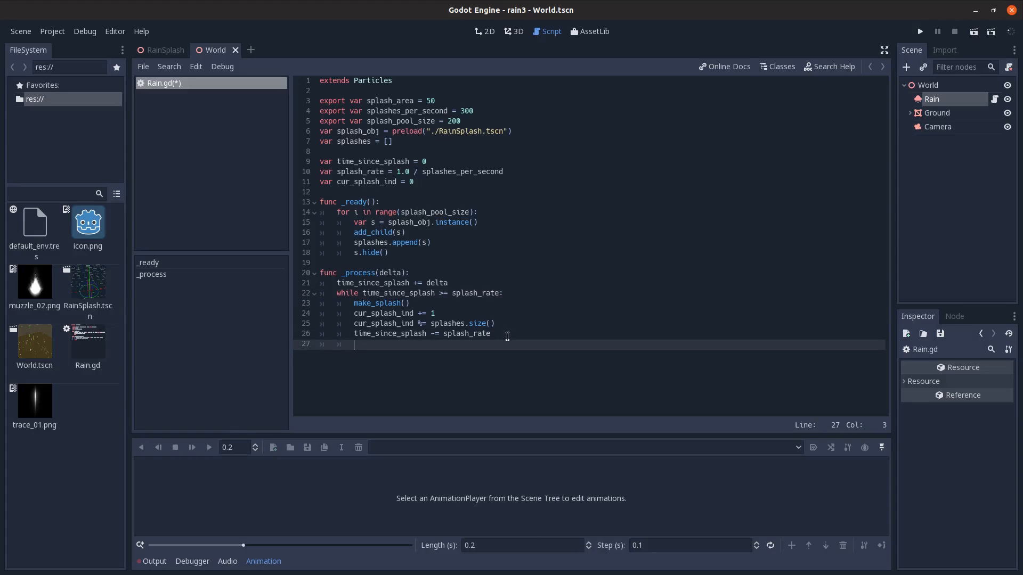
pyautogui.press('Enter')
pyautogui.write('var start_pos = global_transform.origin + Vector3(x_pos, 0, z_pos)')
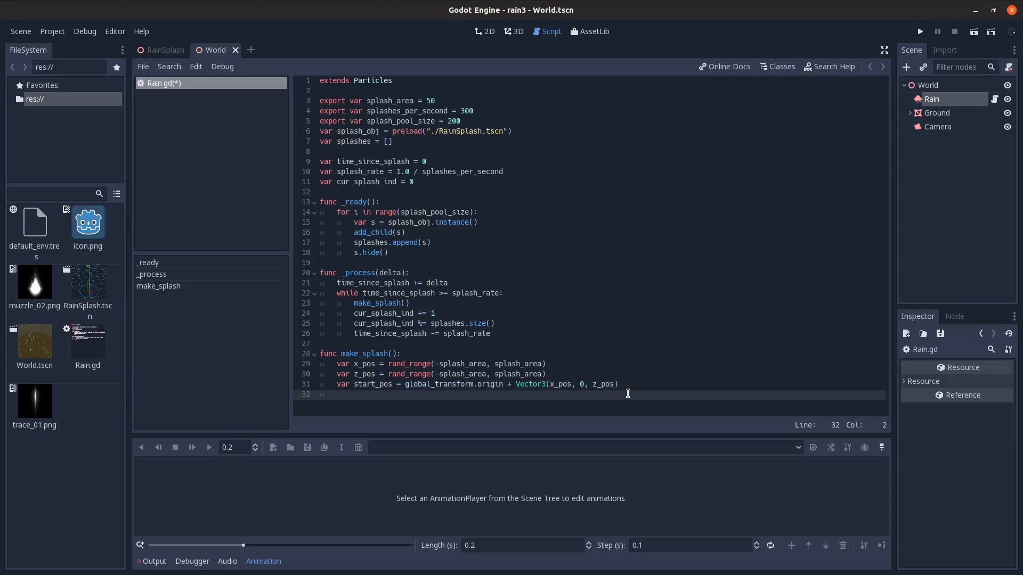
# Step: Make make_splash raycast down and play a splash at the hit, then run World.tscn as main scene
pyautogui.press('Enter')
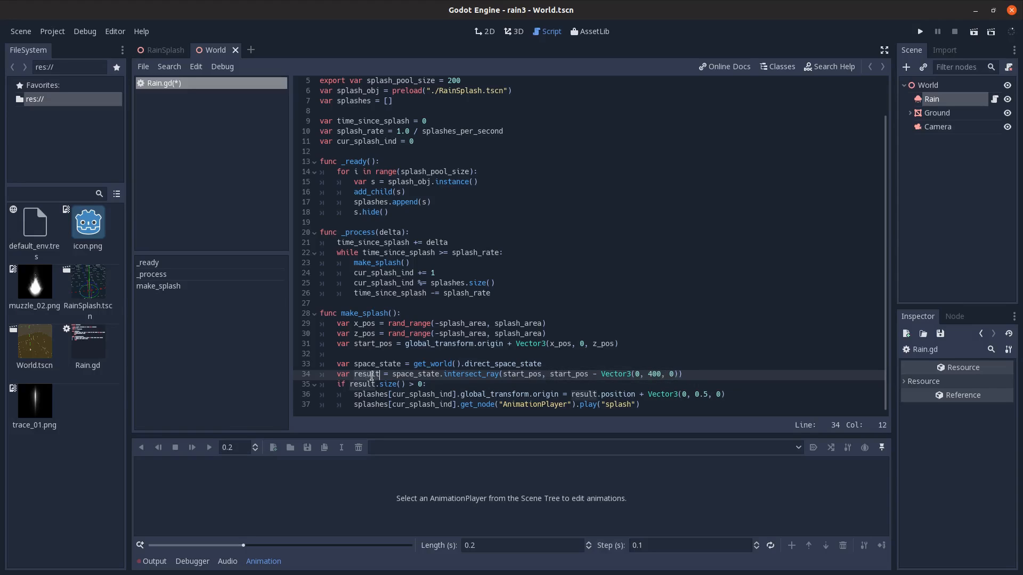
pyautogui.click(376, 384)
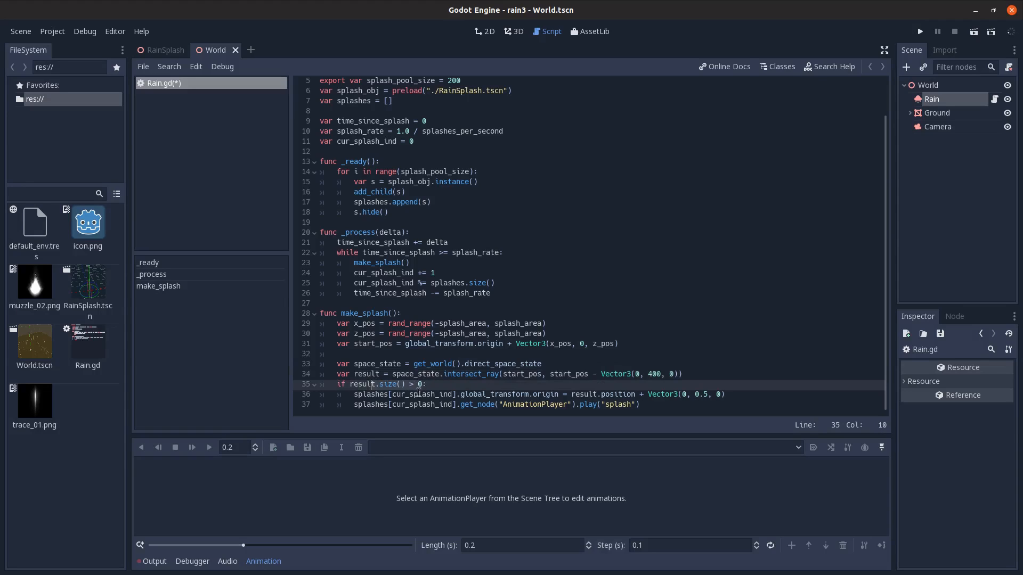
pyautogui.click(419, 385)
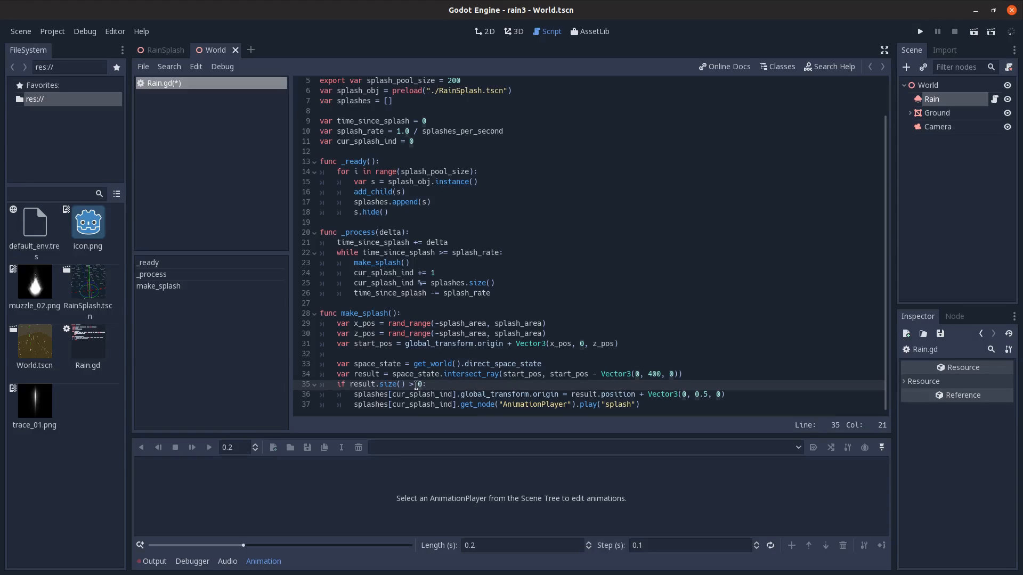
pyautogui.moveTo(522, 407)
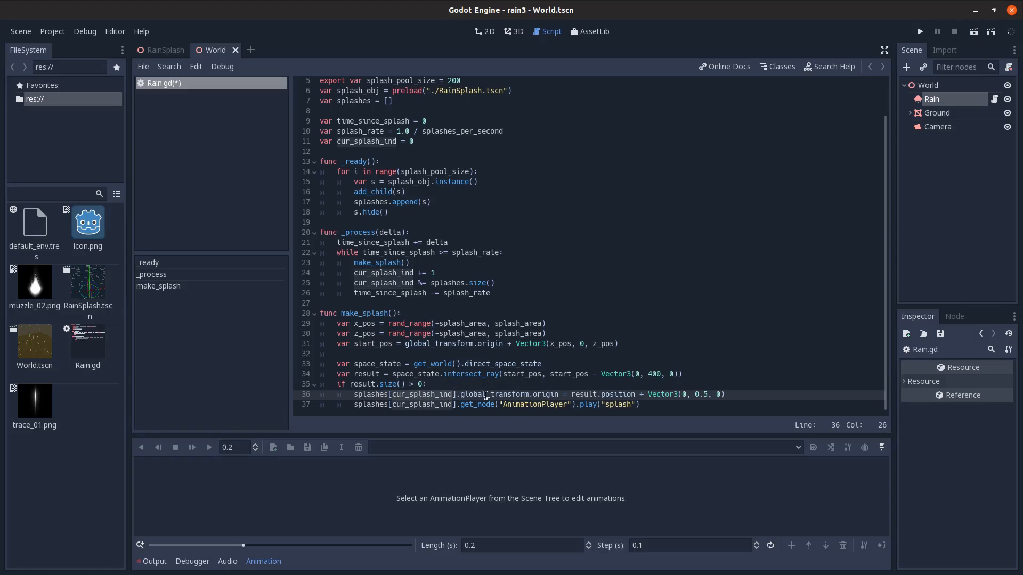
pyautogui.click(594, 395)
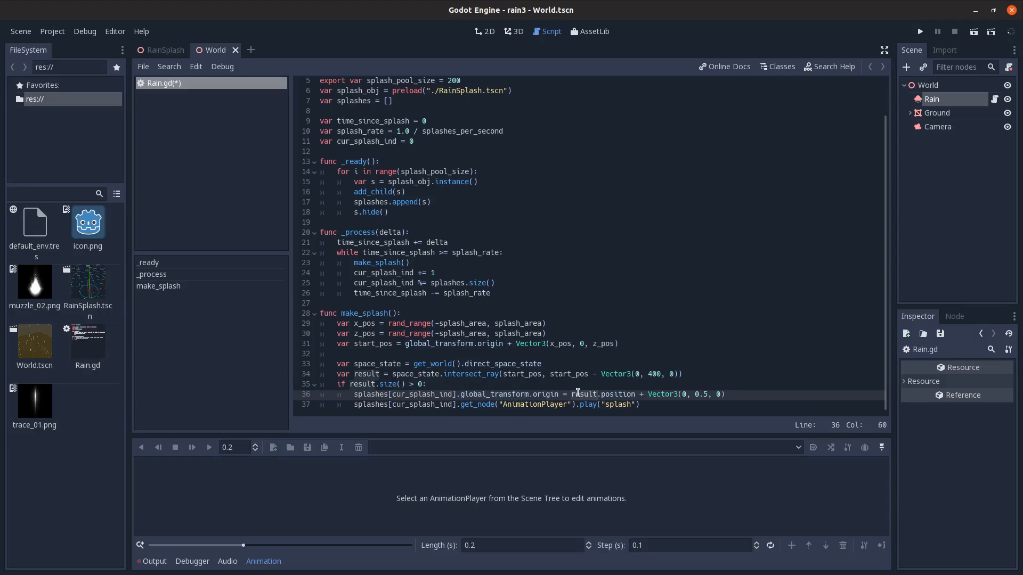
pyautogui.click(653, 395)
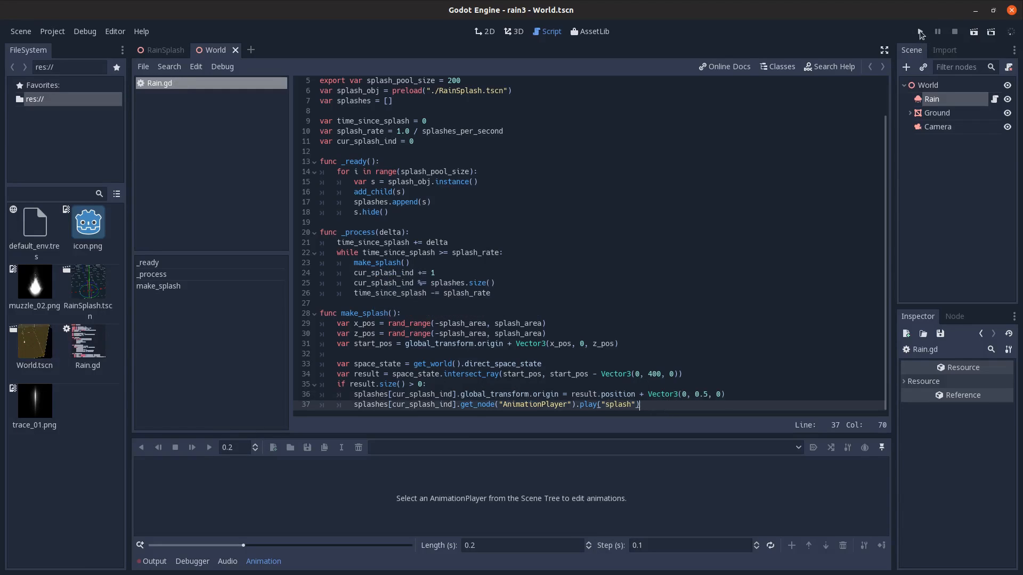
pyautogui.click(920, 31)
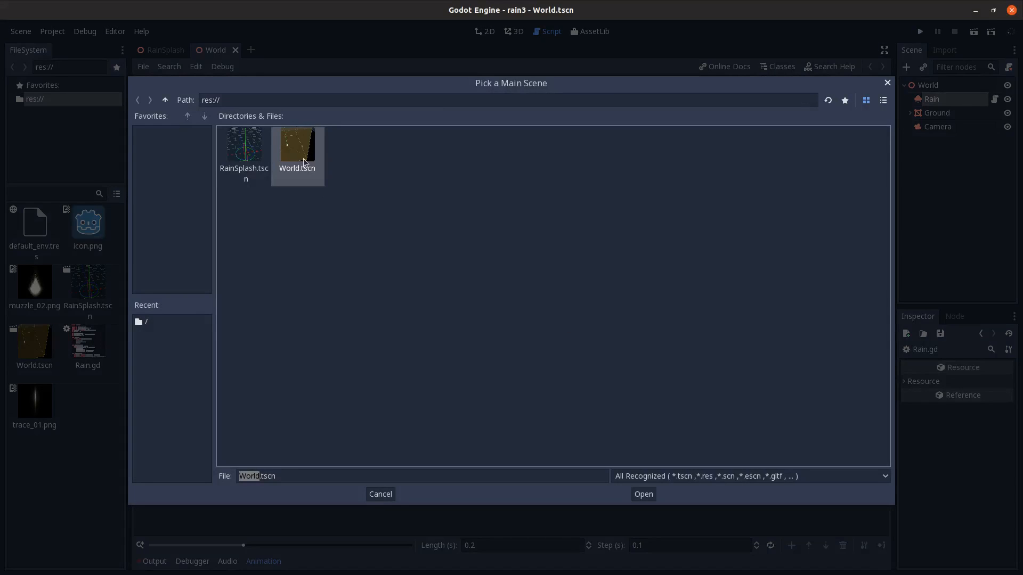
pyautogui.click(644, 494)
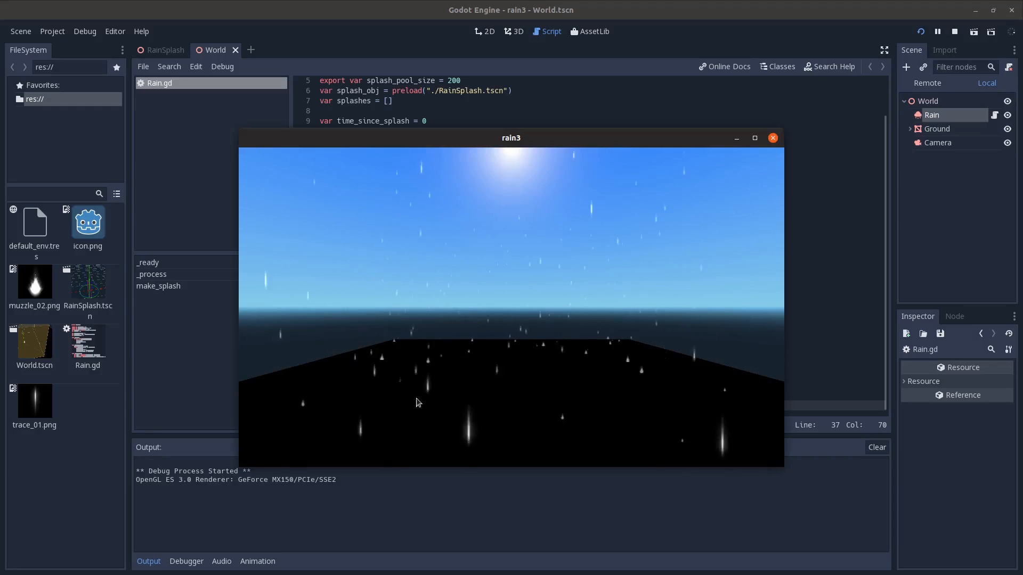